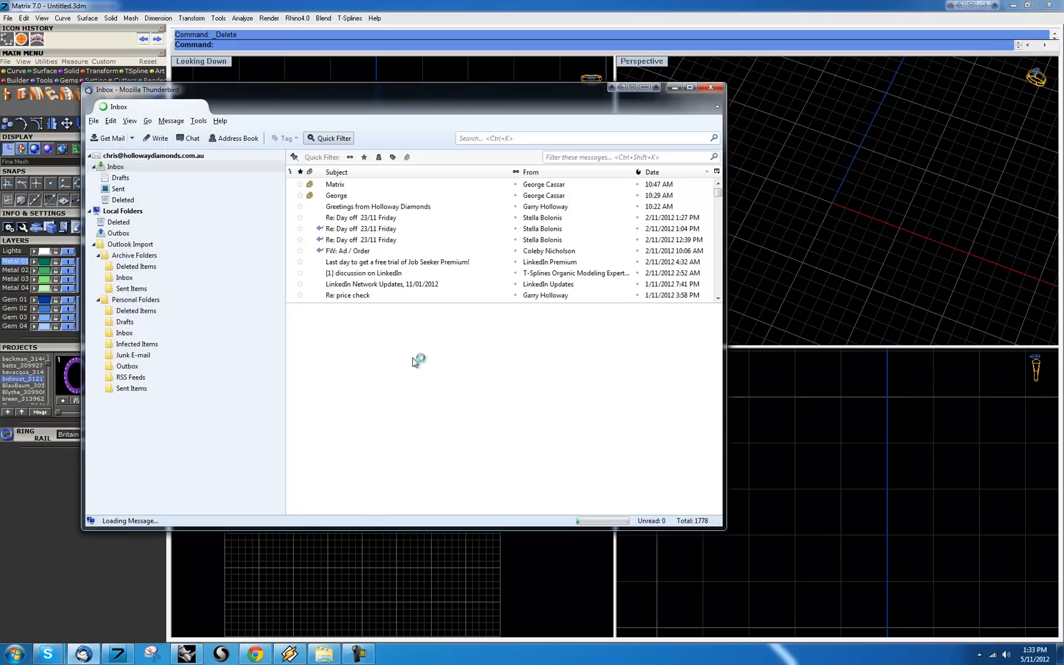
- Dismiss the Thunderbird email window to return to the Matrix modelling workspace
click(335, 183)
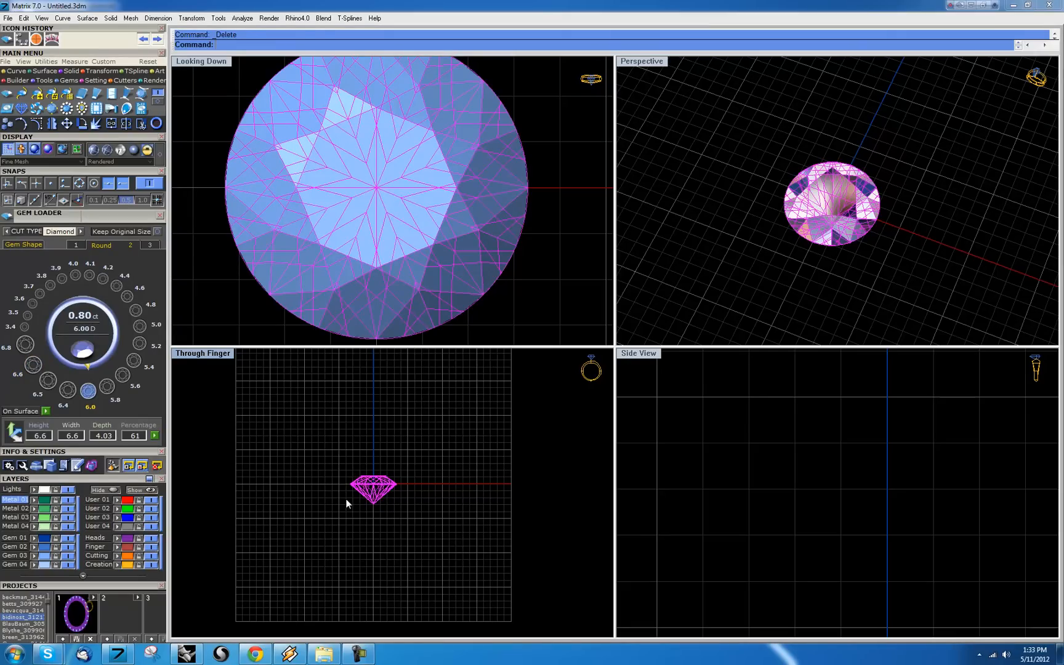
- Build a tapered bowl bezel around the 0.80 ct diamond with Bezel Builder, adjusting its wall profile
right_click(372, 491)
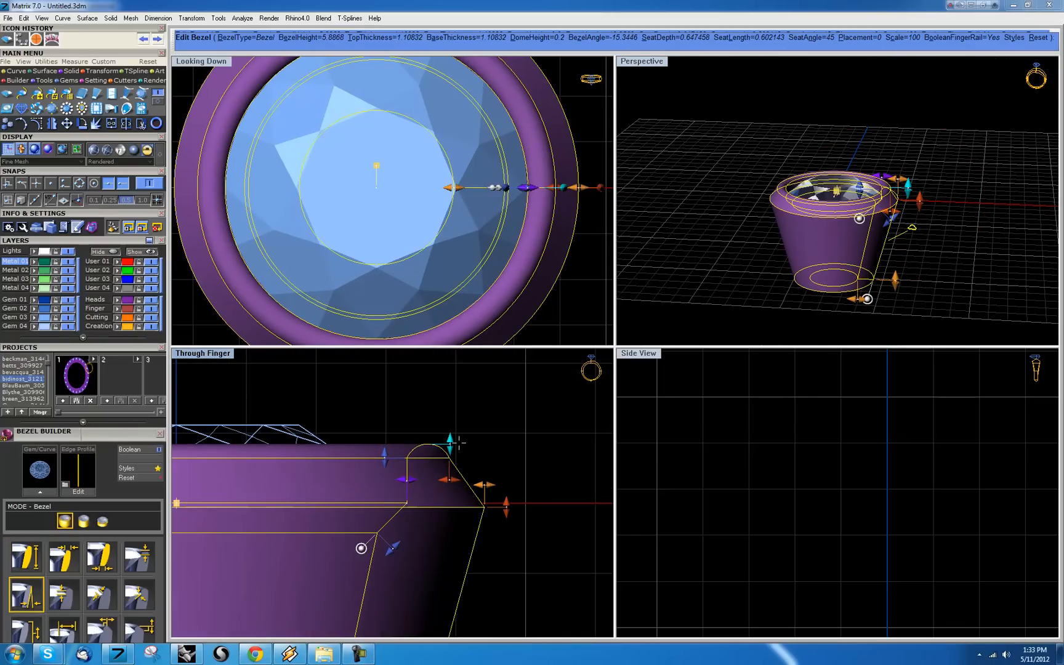
click(138, 556)
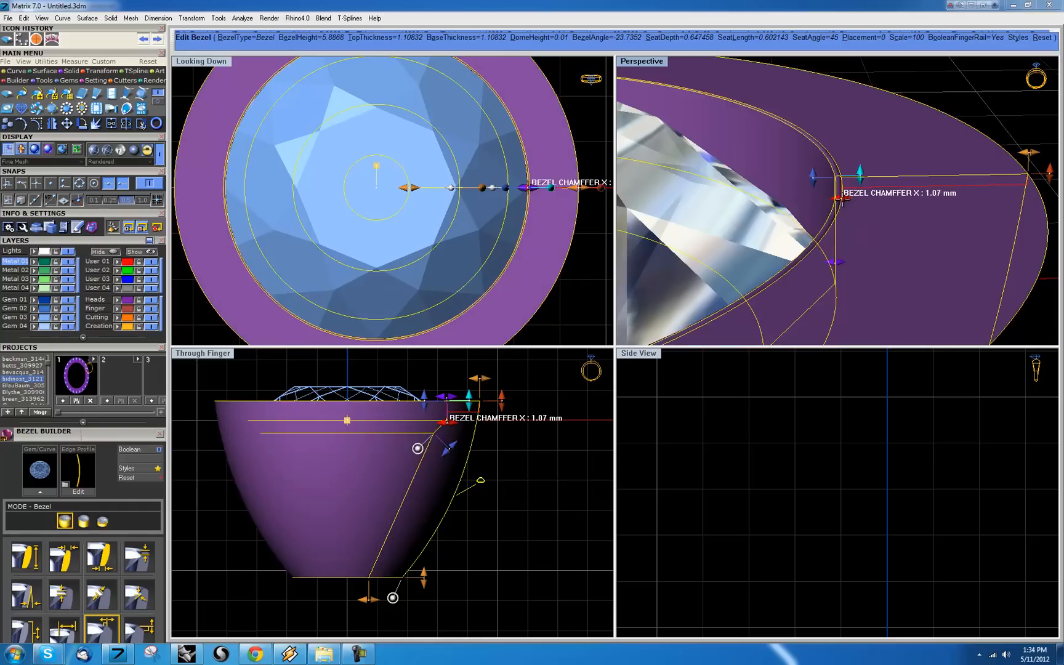
click(139, 557)
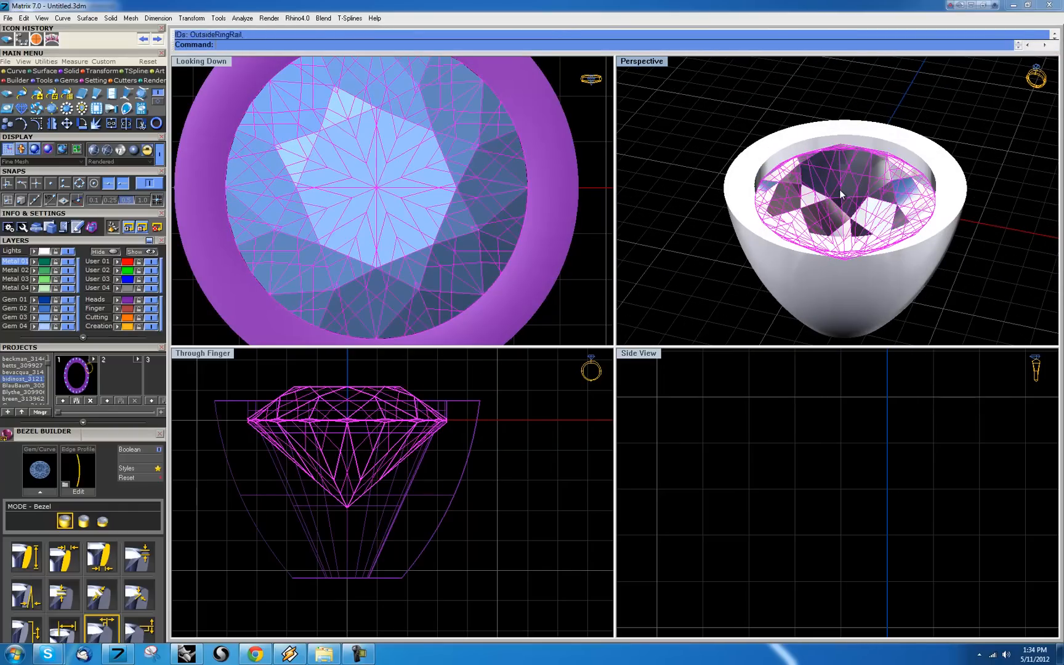
- Start the Bezel Cutter with 6 prongs, even position and boolean on, placed on the bezel
right_click(840, 194)
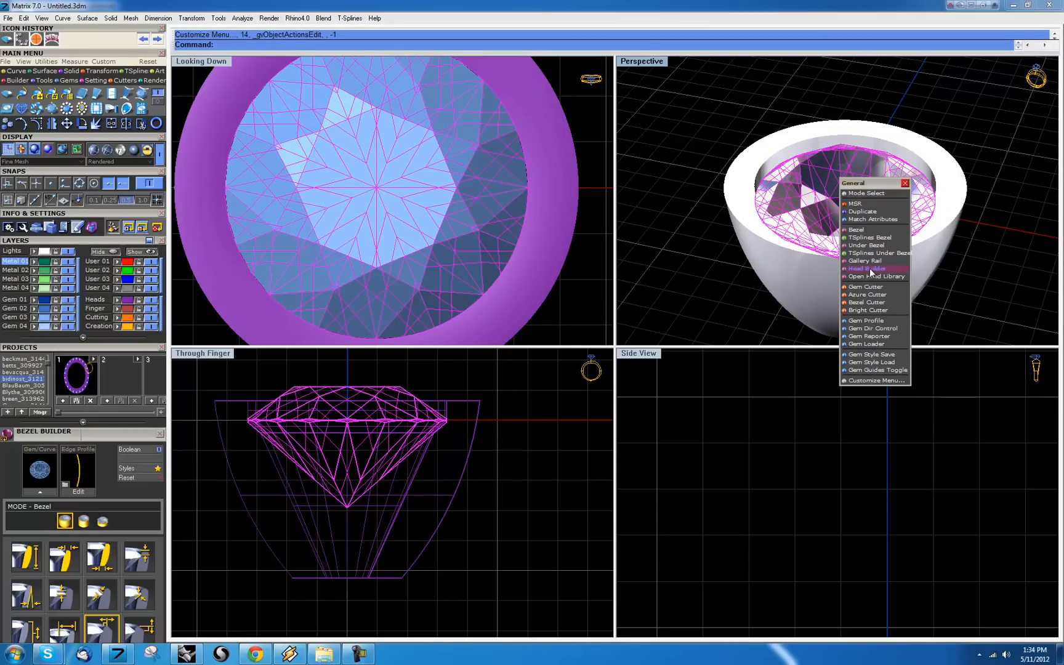
mouse_move(862, 316)
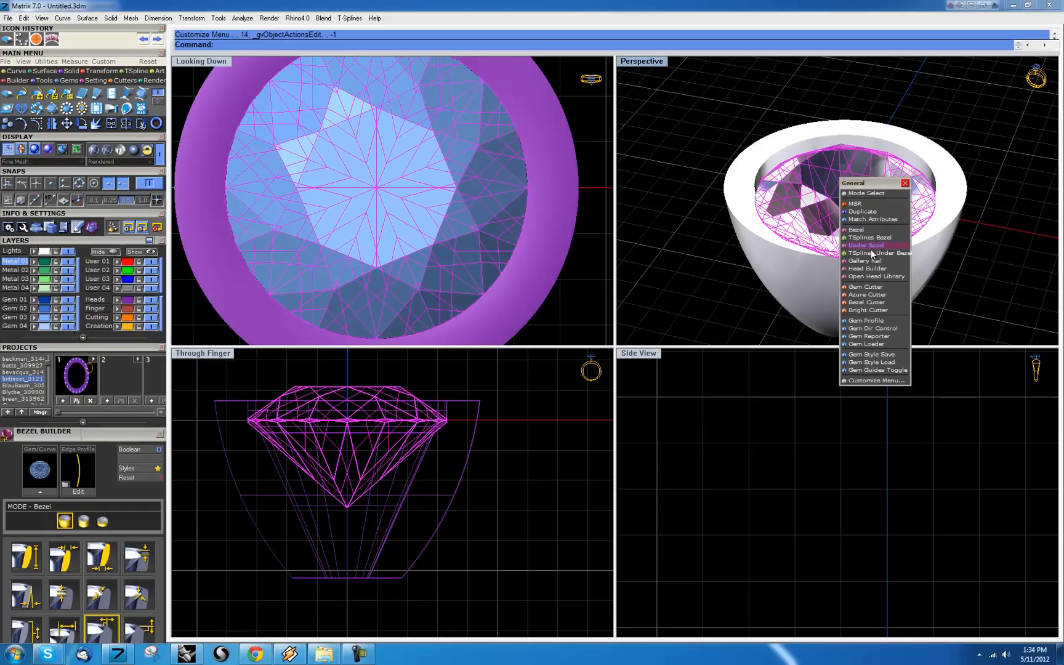
mouse_move(867, 287)
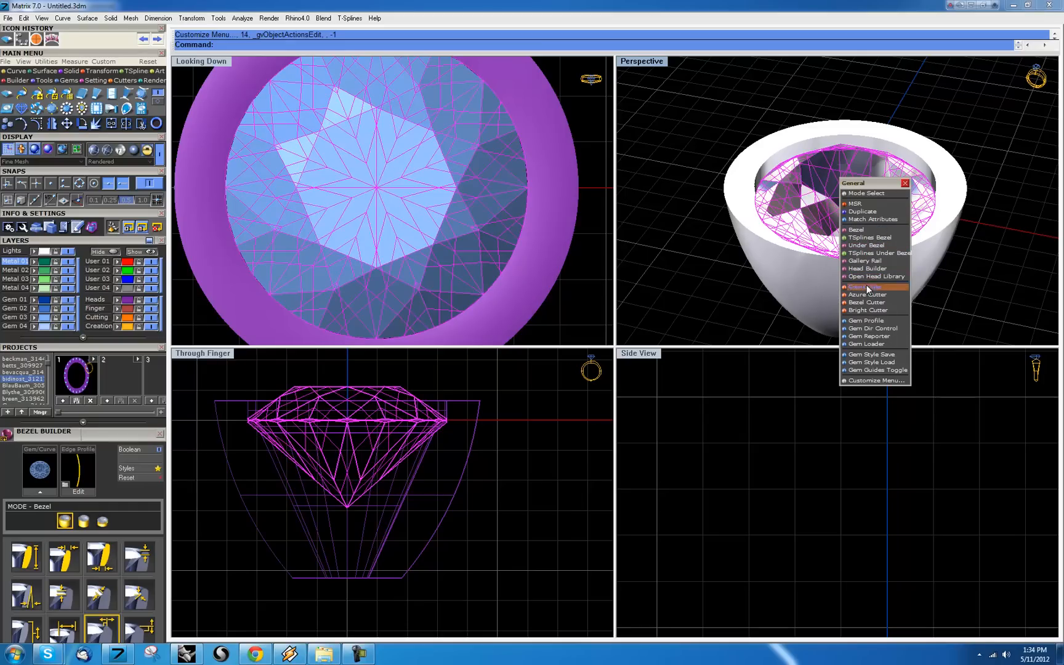
click(867, 287)
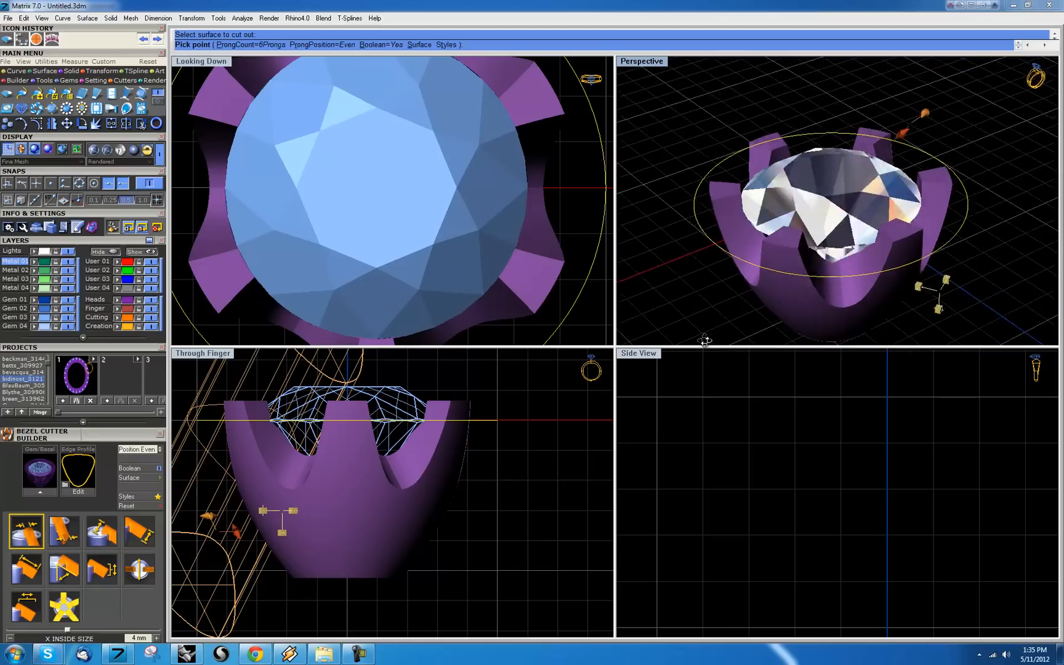
drag(841, 203, 780, 234)
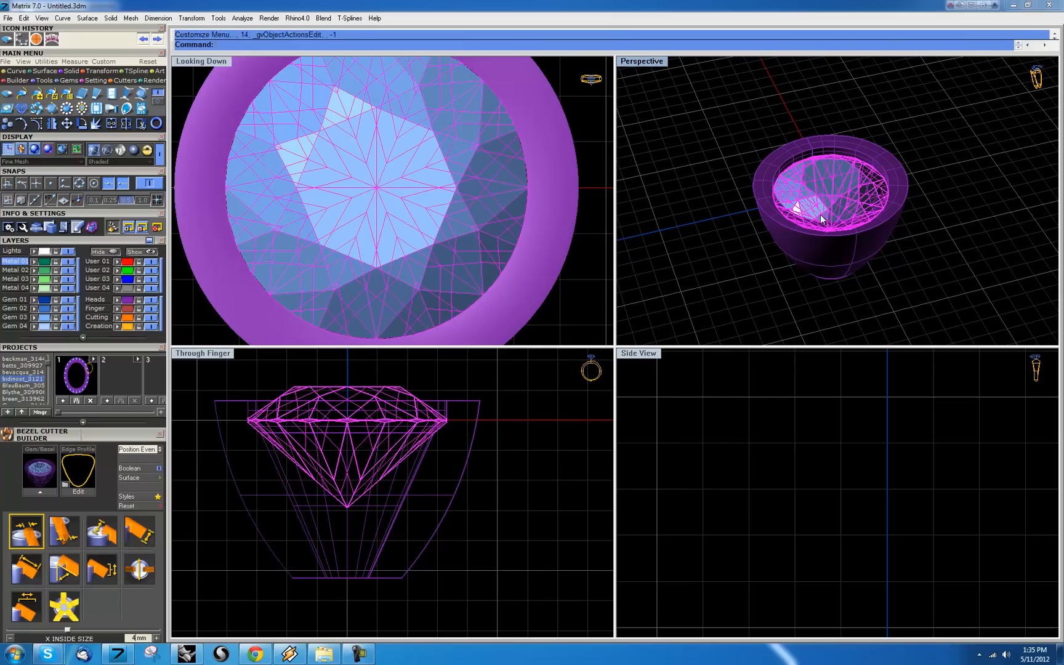
right_click(822, 218)
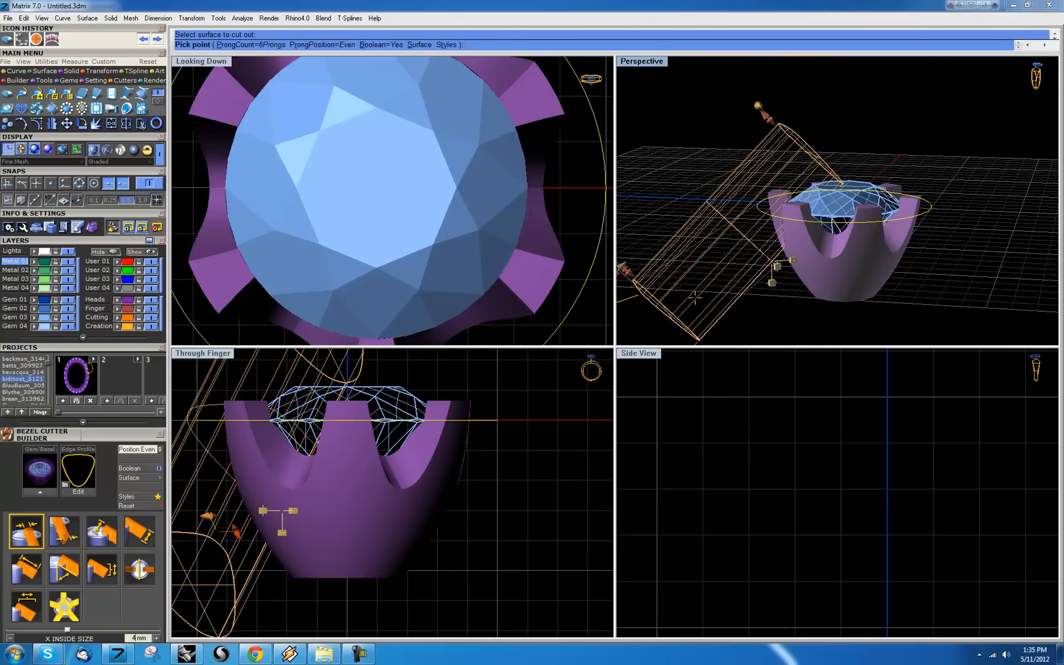
- Maximize the Perspective view and set the six cutters' Z offset beneath the diamond
double_click(640, 62)
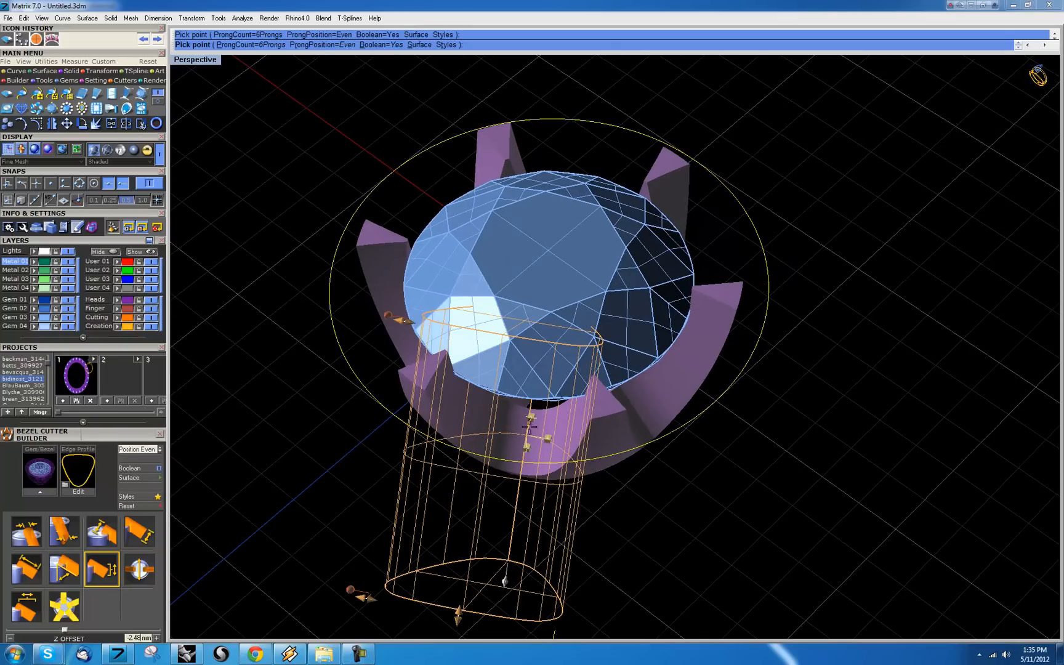
click(25, 530)
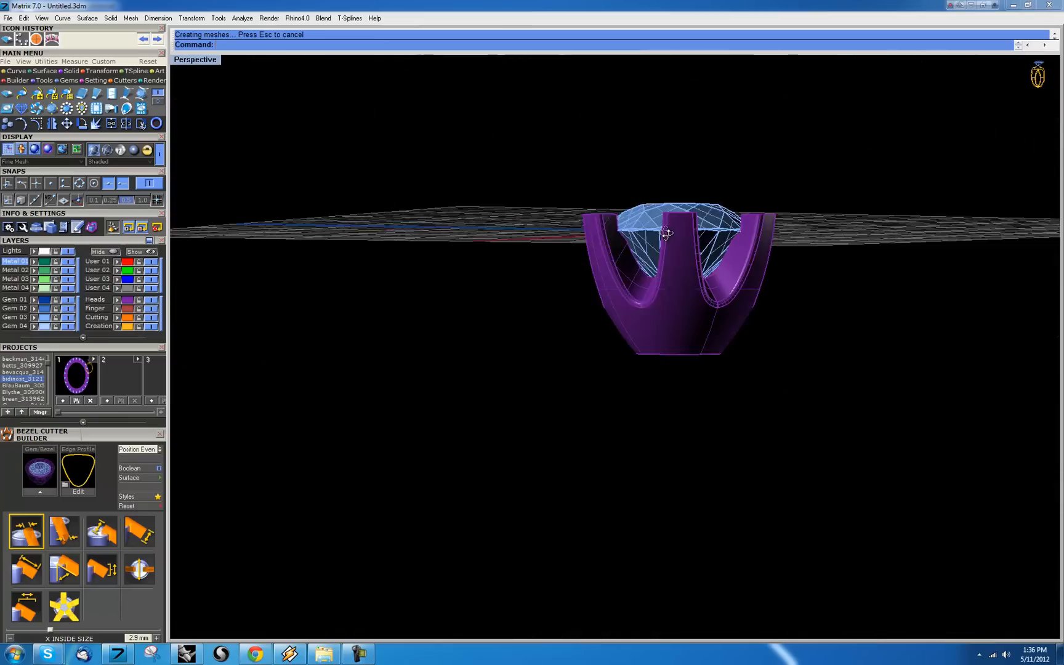
- Accept the Bezel Cutter so the boolean cuts leave a six-claw head with an open base
drag(665, 234, 397, 264)
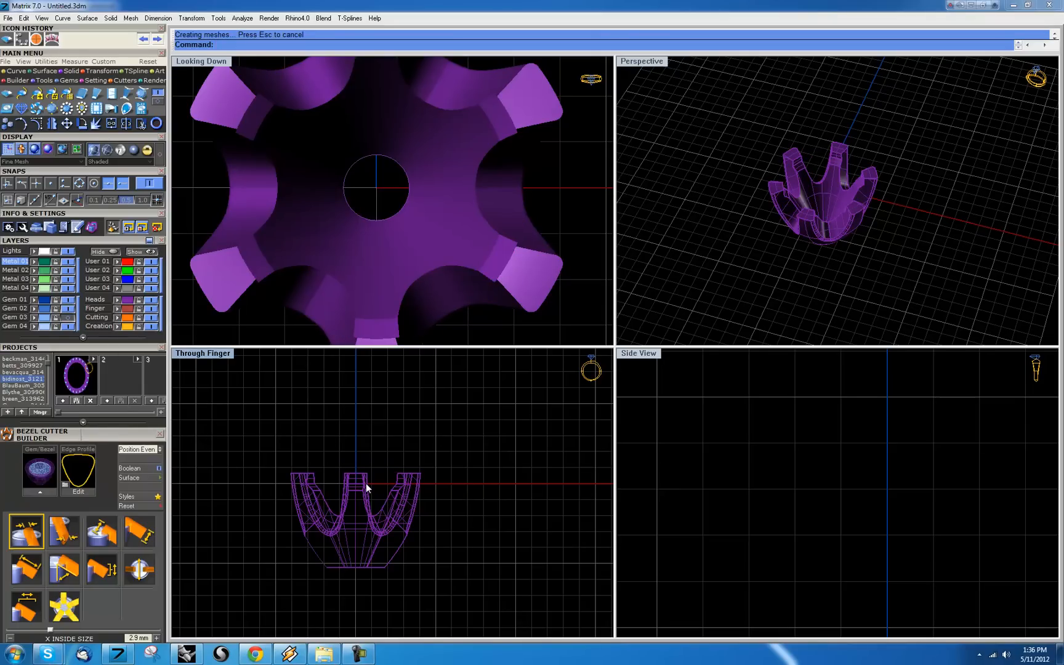
- ExtractSrf the six claw top faces and delete them, leaving the claw tips open
text(Extract)
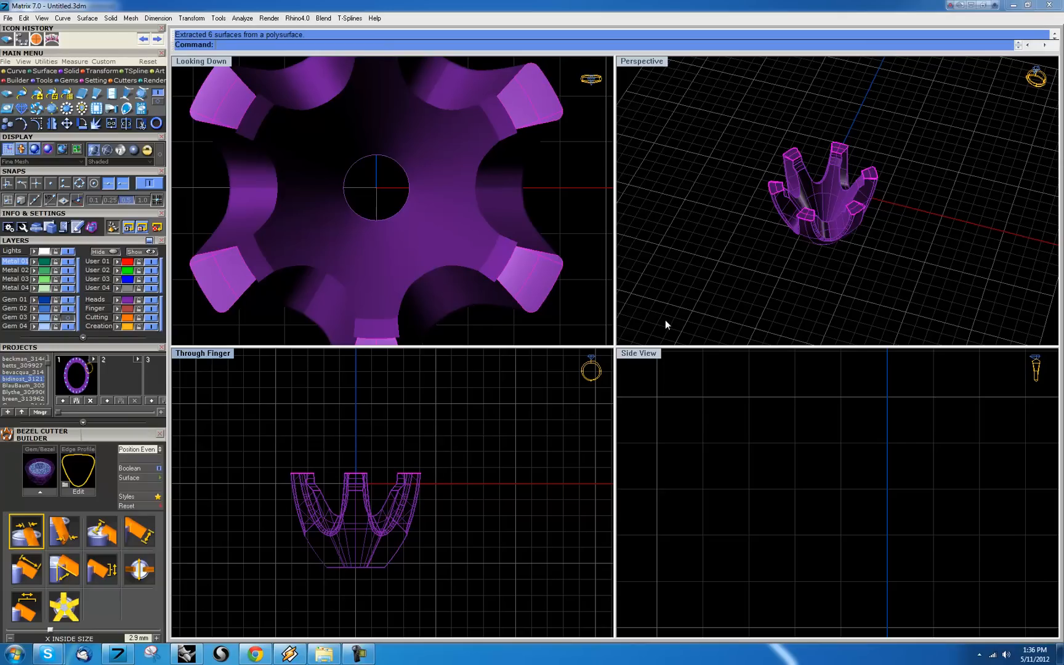
key(Delete)
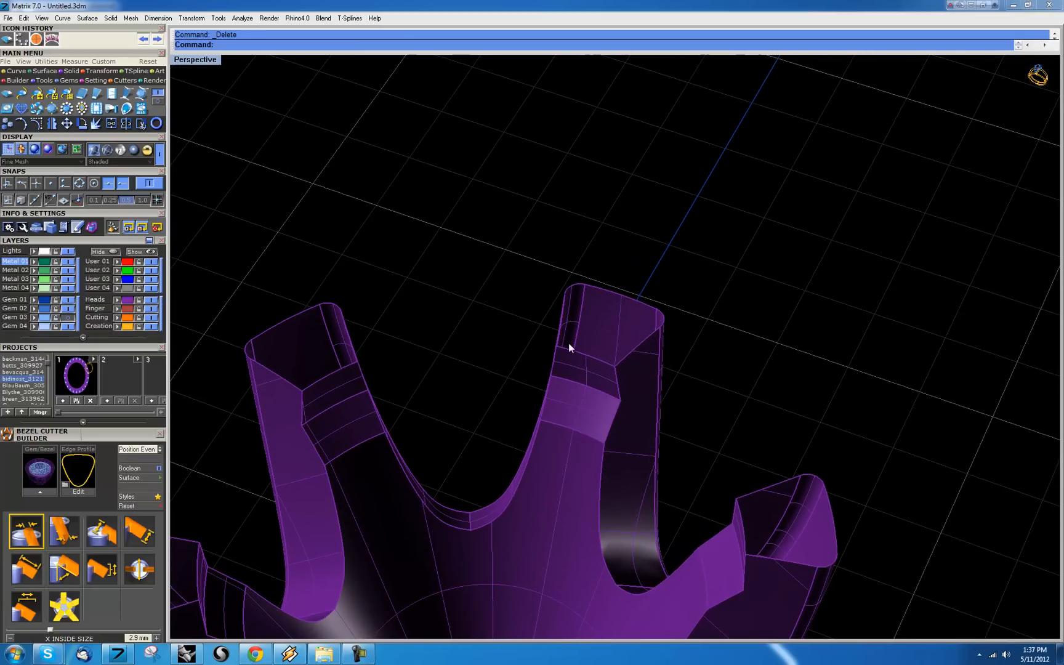
- Split one claw's top edge and run BlendSrf across its two open top edges
drag(570, 346, 574, 404)
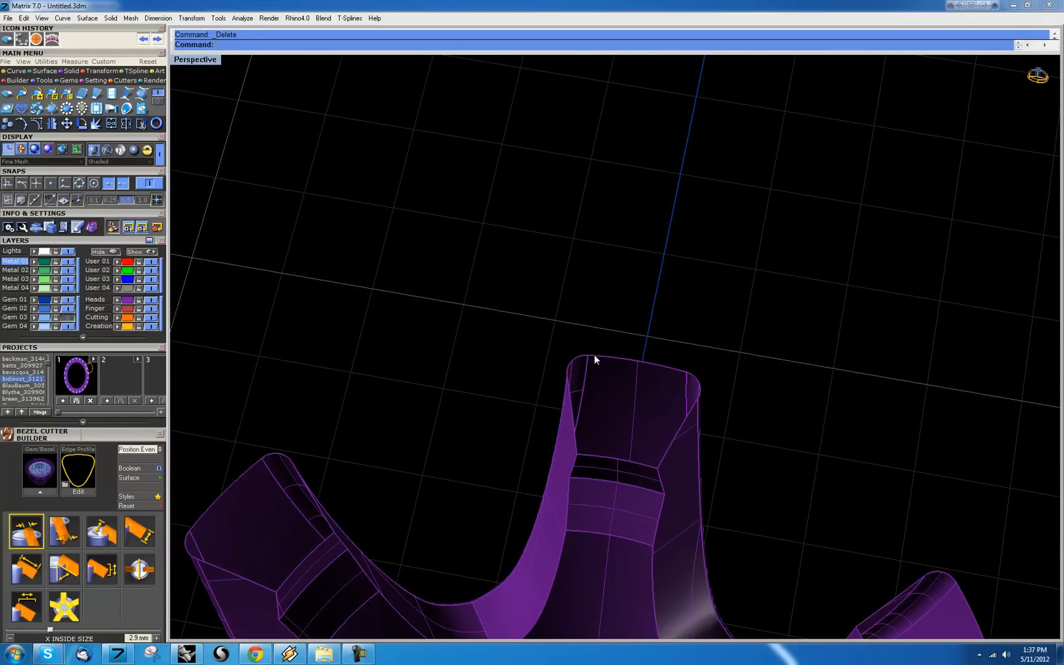
mouse_move(618, 473)
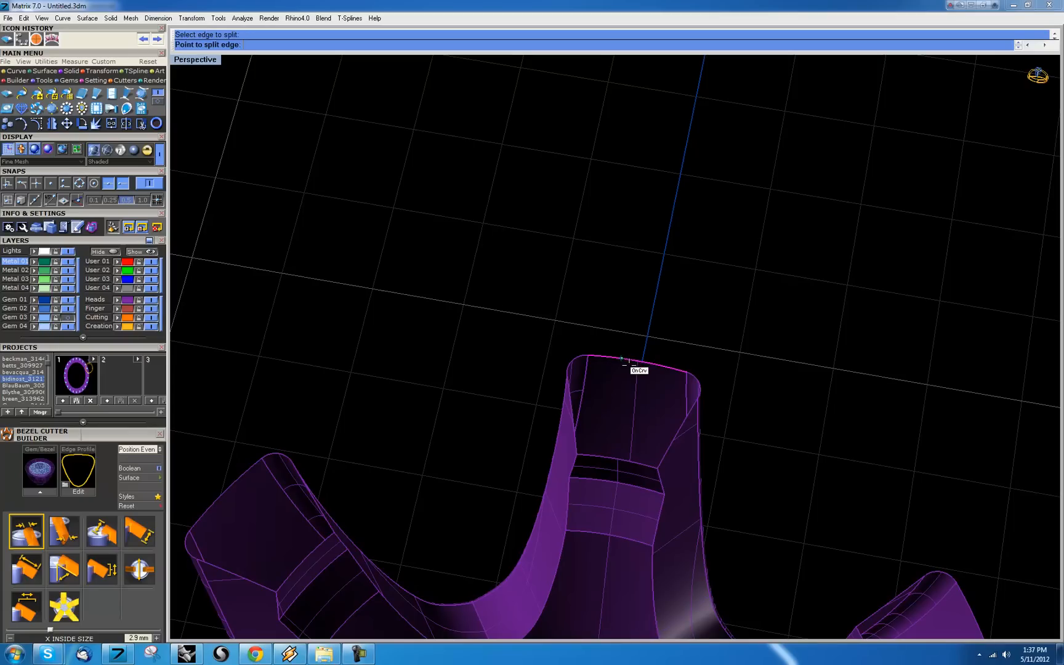
click(623, 358)
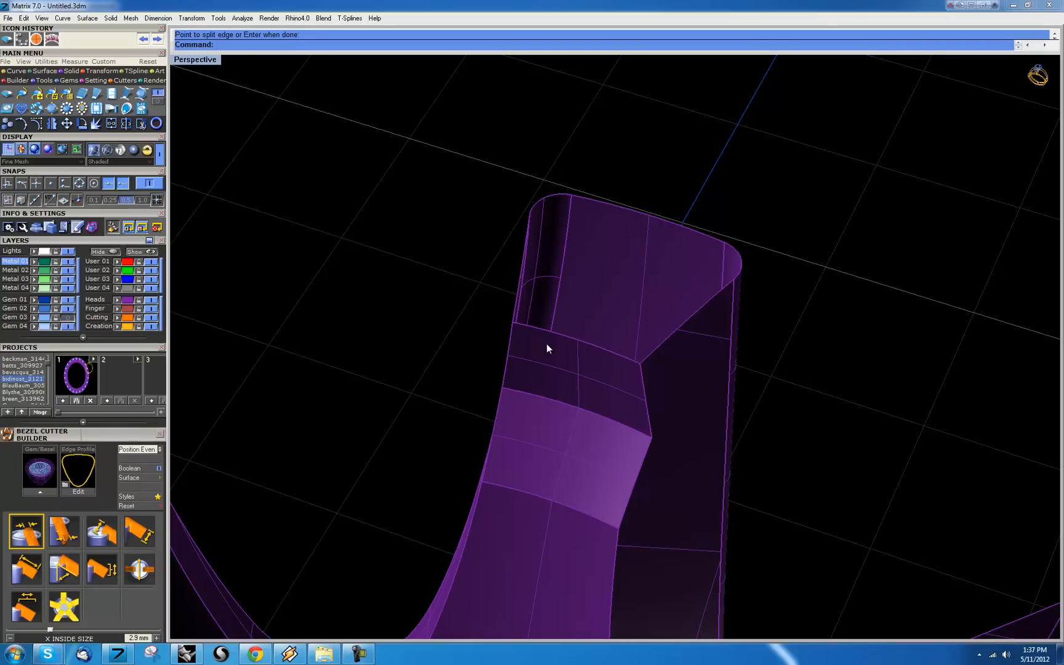
text(Blend)
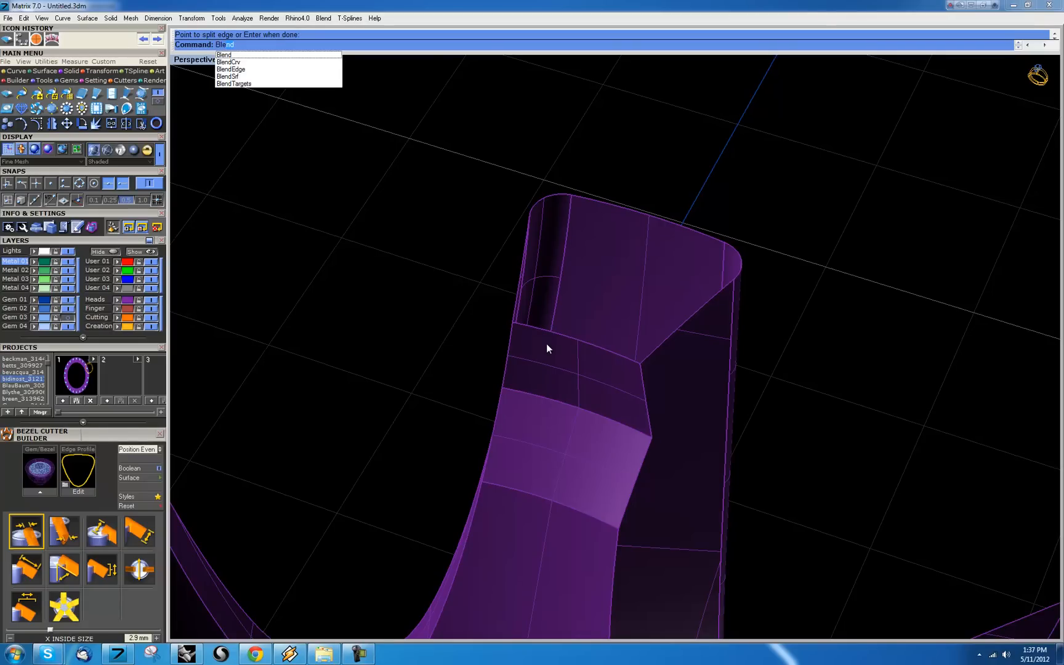
click(228, 76)
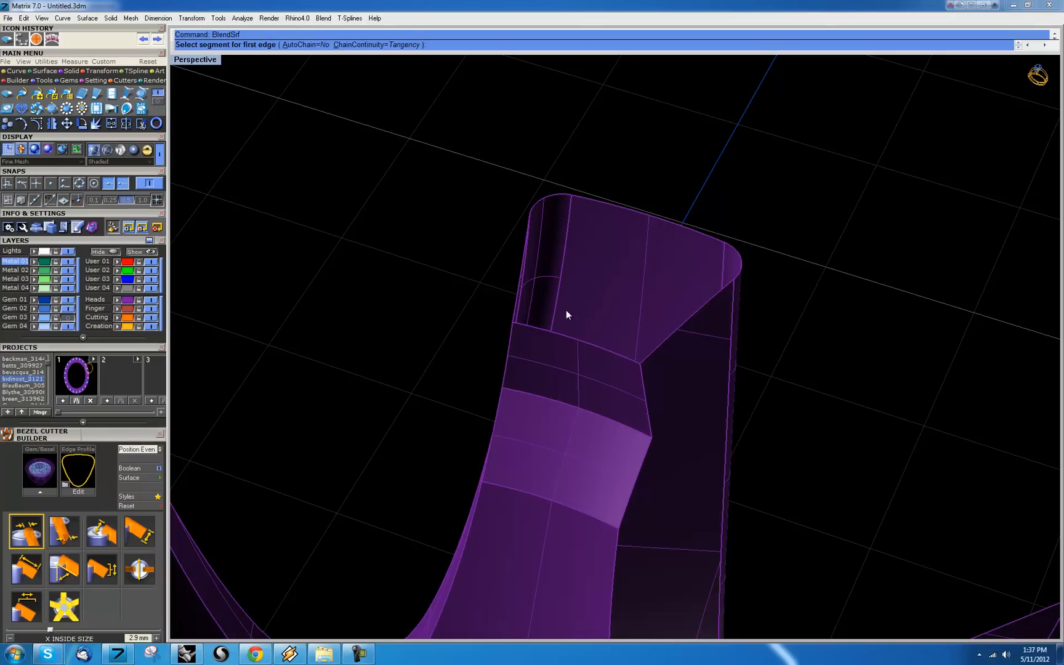
click(566, 315)
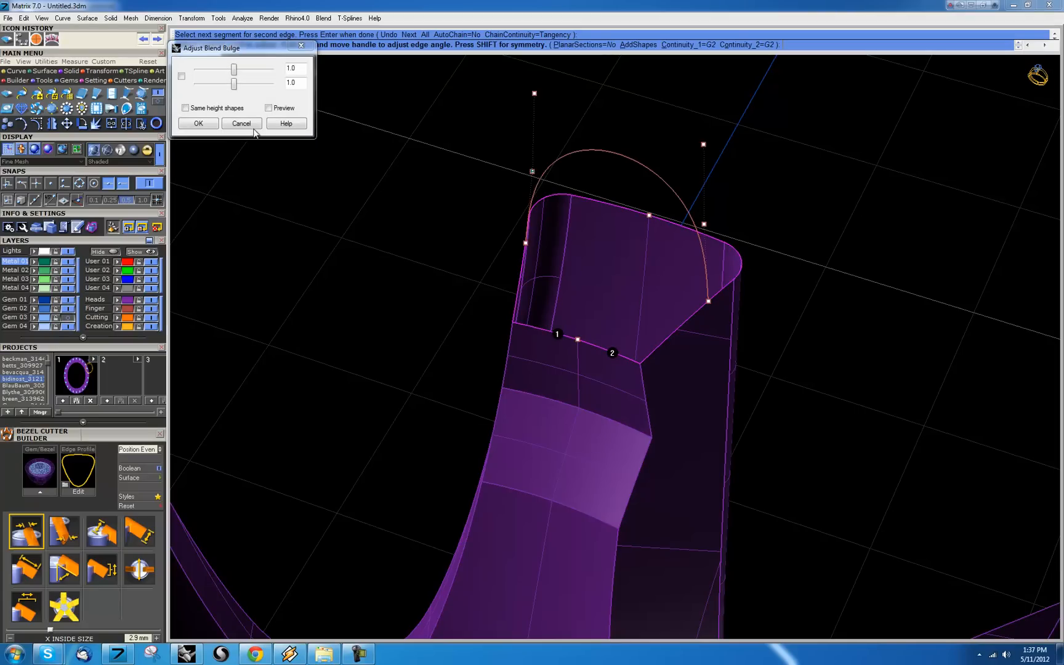
- Preview the cap, raise the bulge sliders to 3.58 and accept the rounded blend surface
click(268, 109)
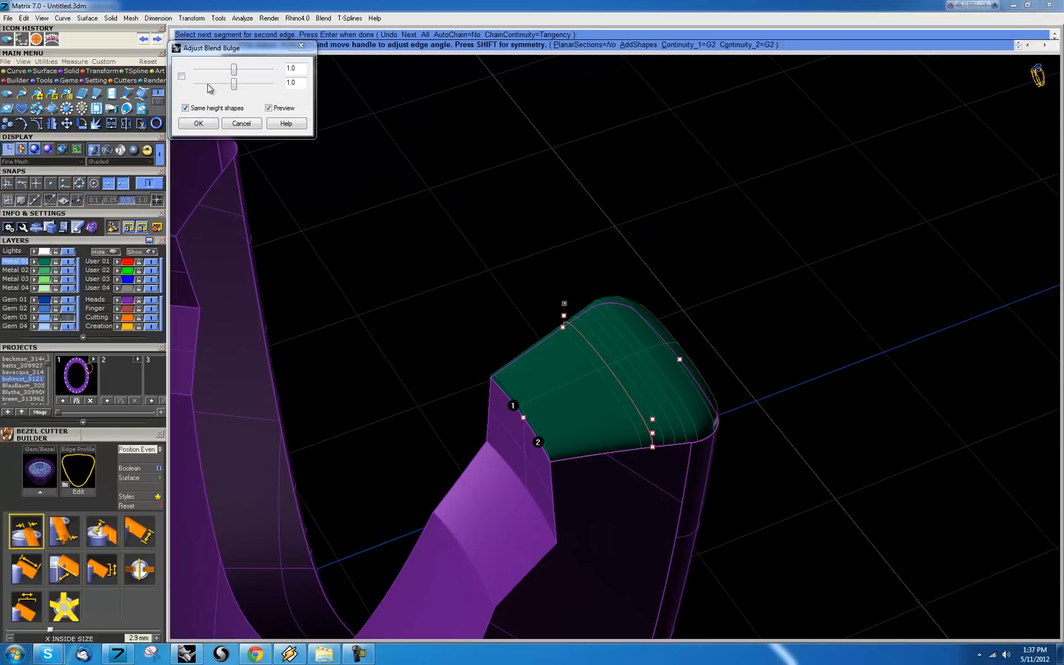
drag(234, 83, 243, 84)
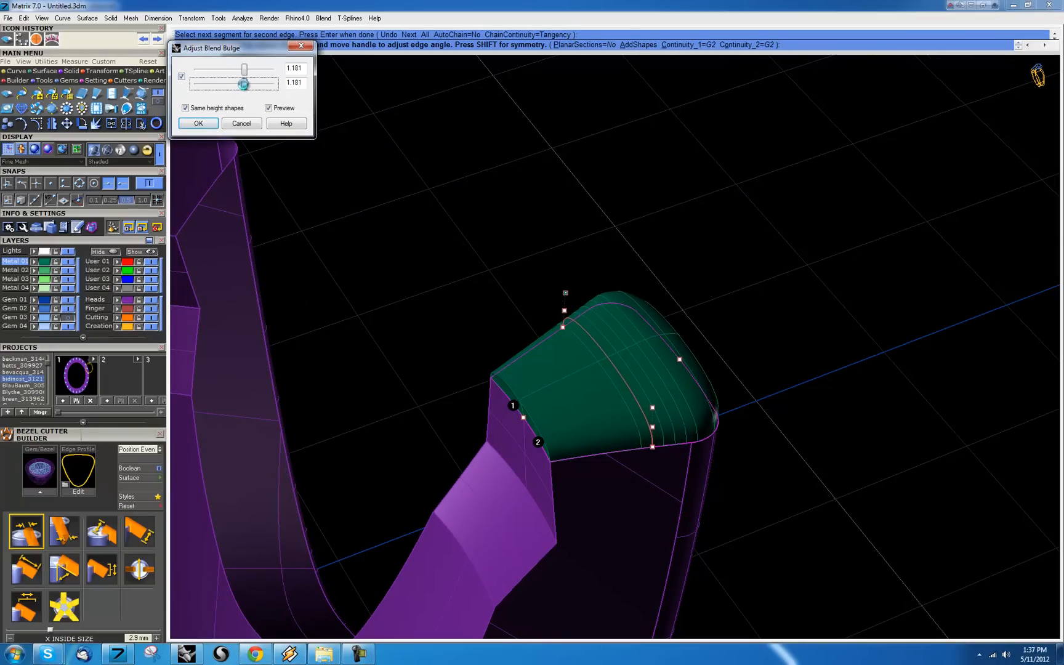
drag(244, 83, 265, 83)
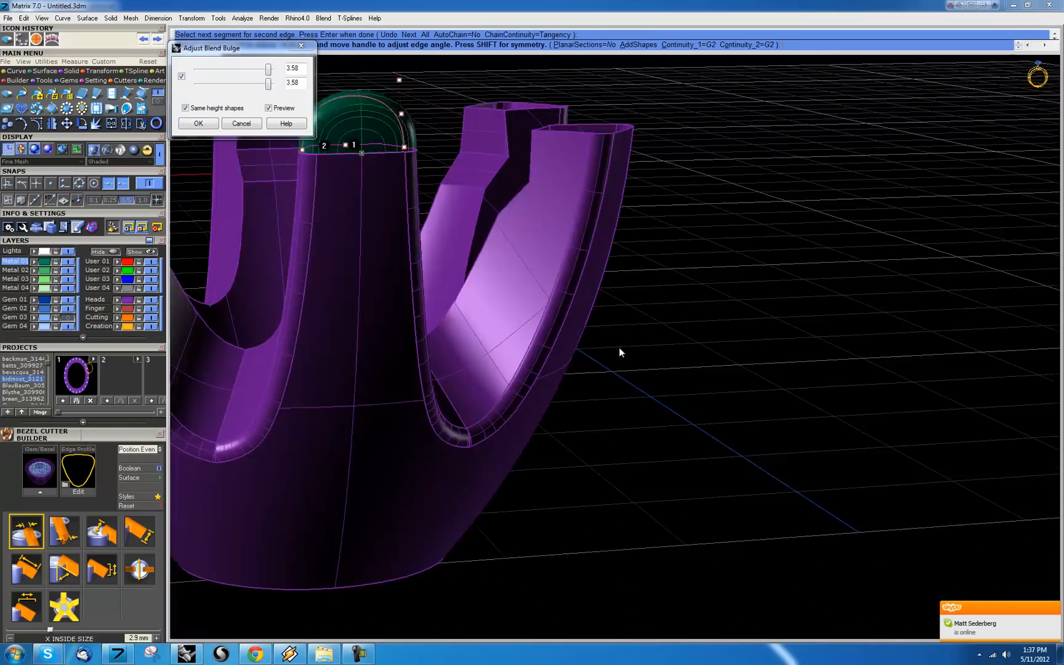
drag(619, 352, 826, 410)
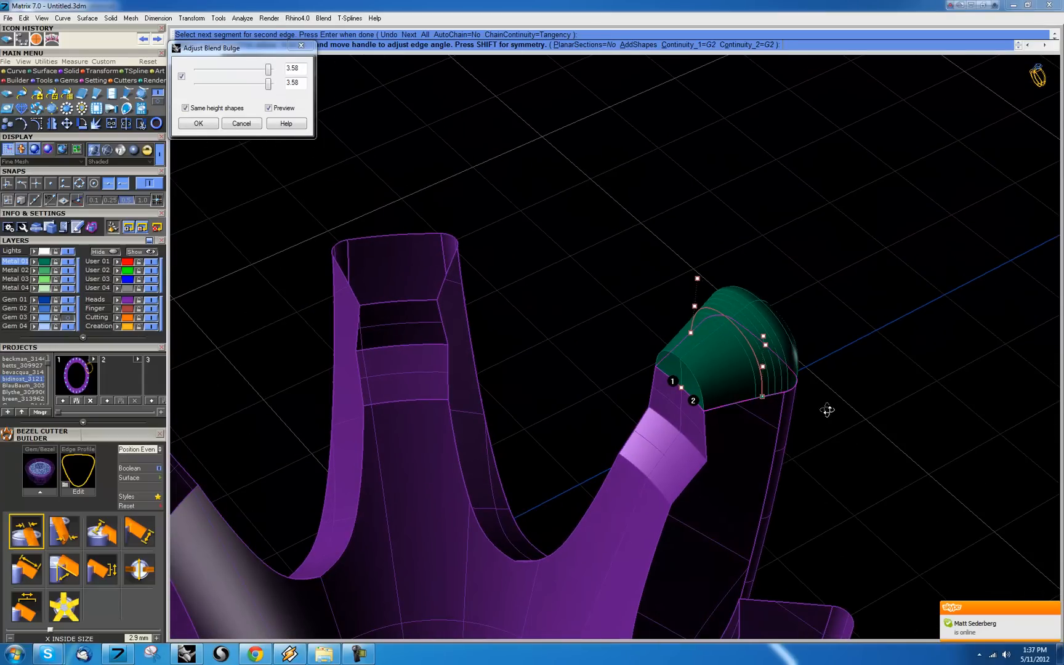
click(197, 123)
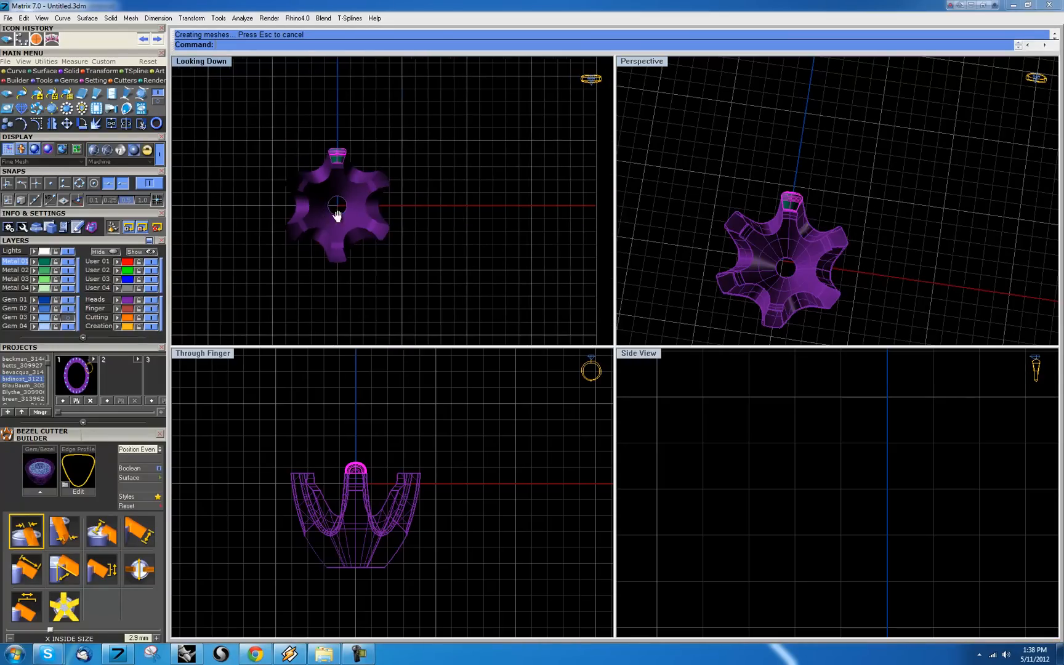
- ArrayPolar the capped claw six times about the origin to round all claw tips
drag(336, 205, 397, 228)
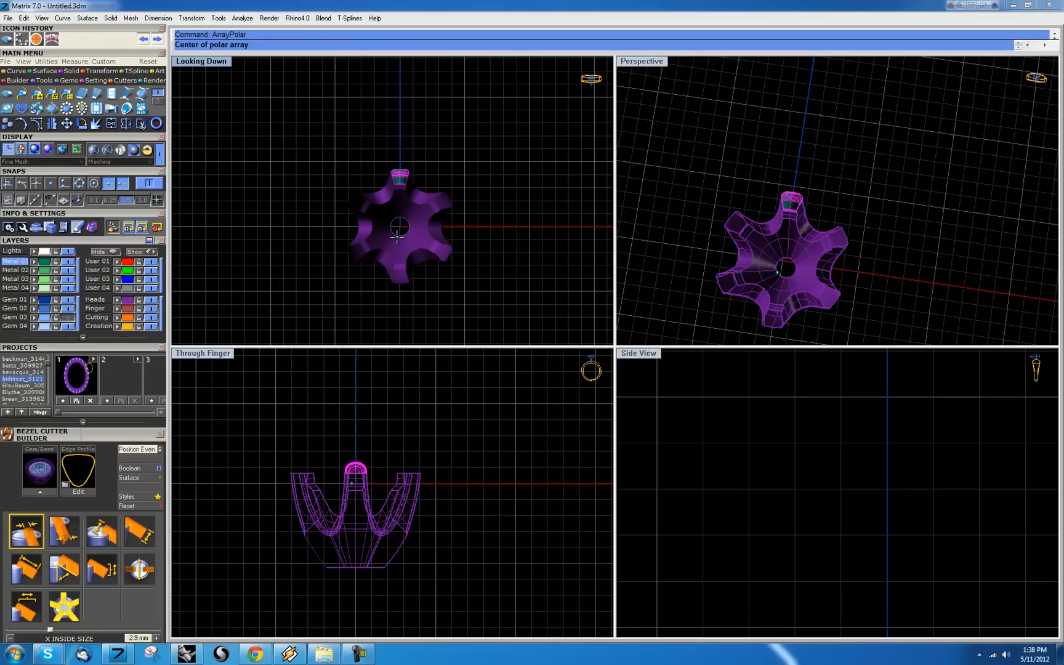
click(398, 226)
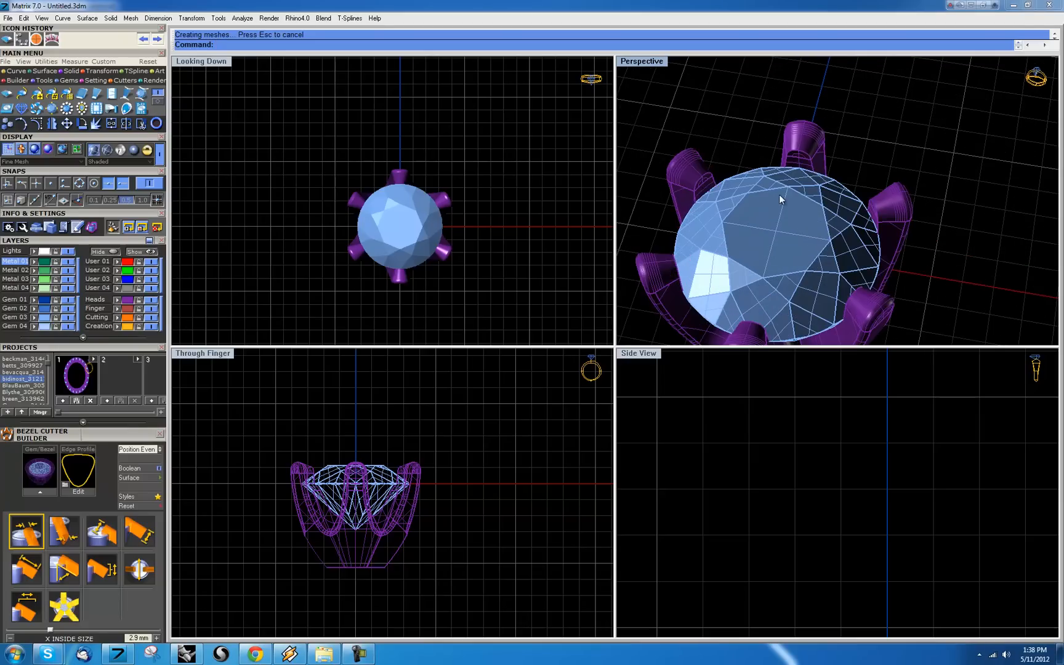
- Start Cage Edit around the head and diamond, entering 12 as the cage point count
drag(781, 197, 848, 157)
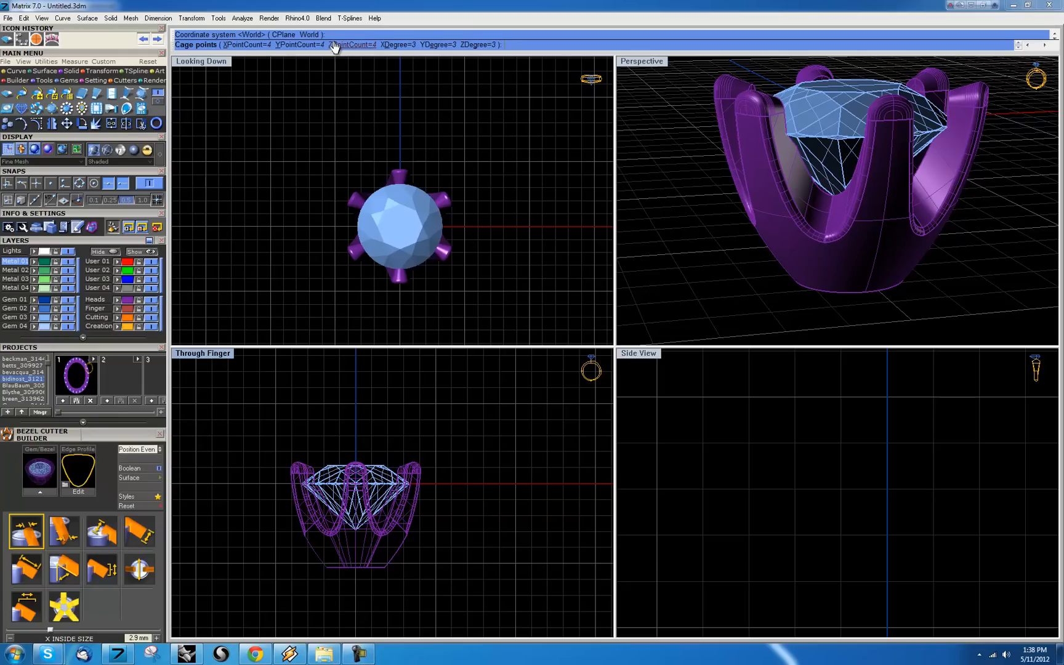
mouse_move(281, 478)
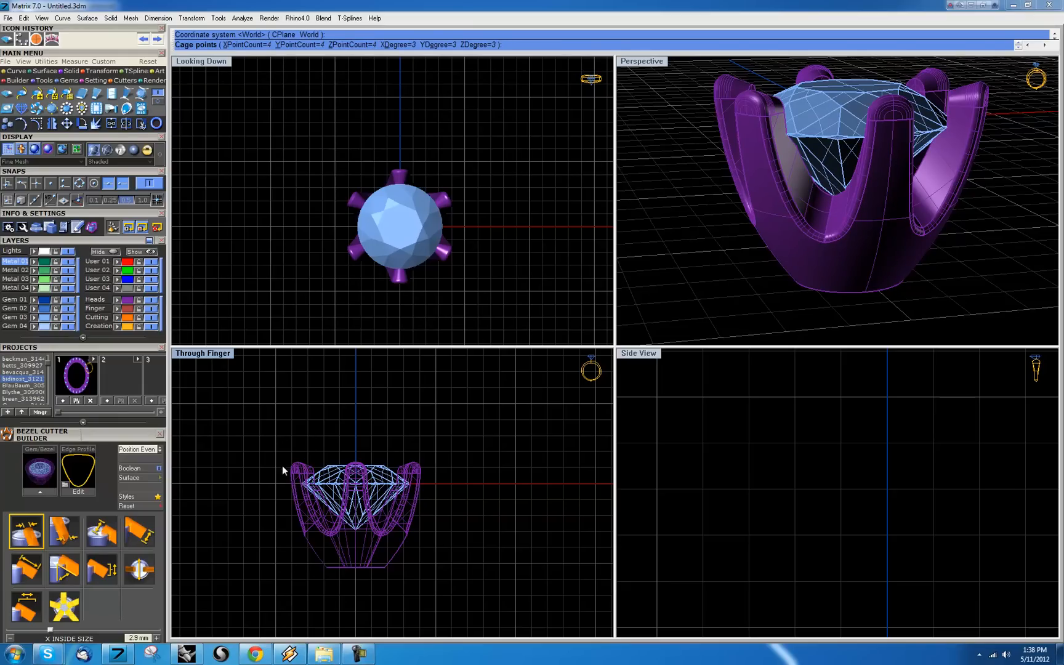
mouse_move(373, 197)
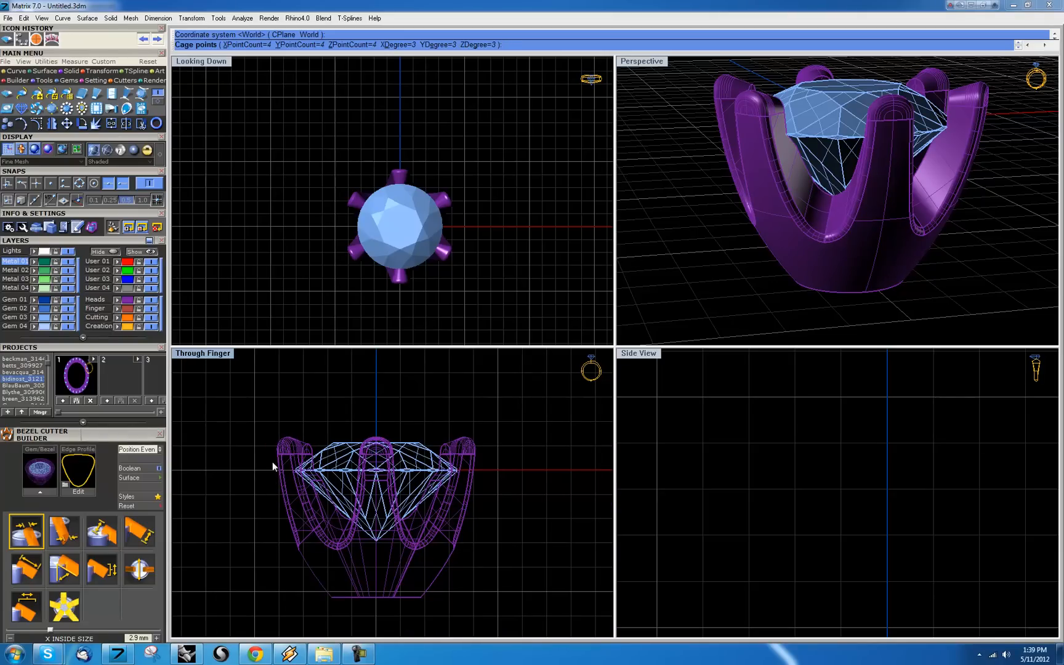
mouse_move(327, 526)
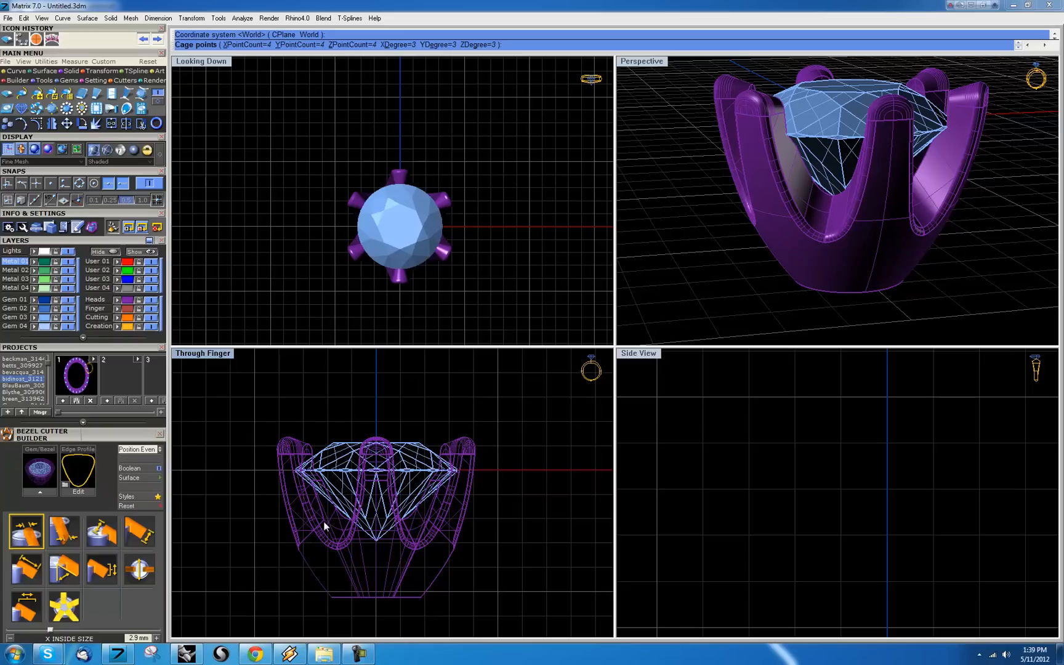
mouse_move(278, 560)
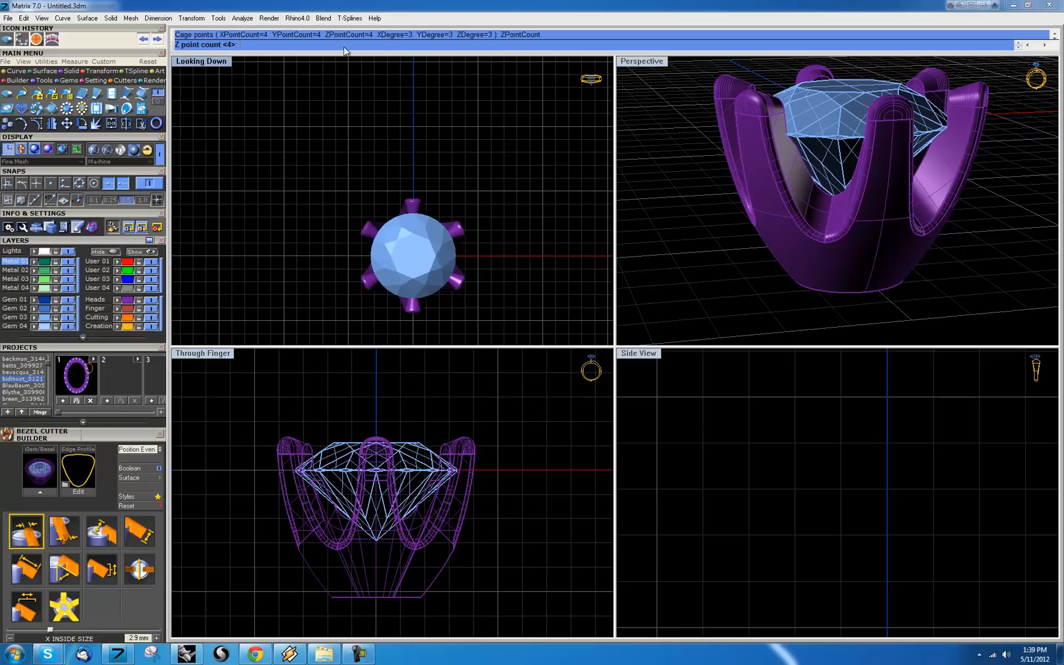
text(12)
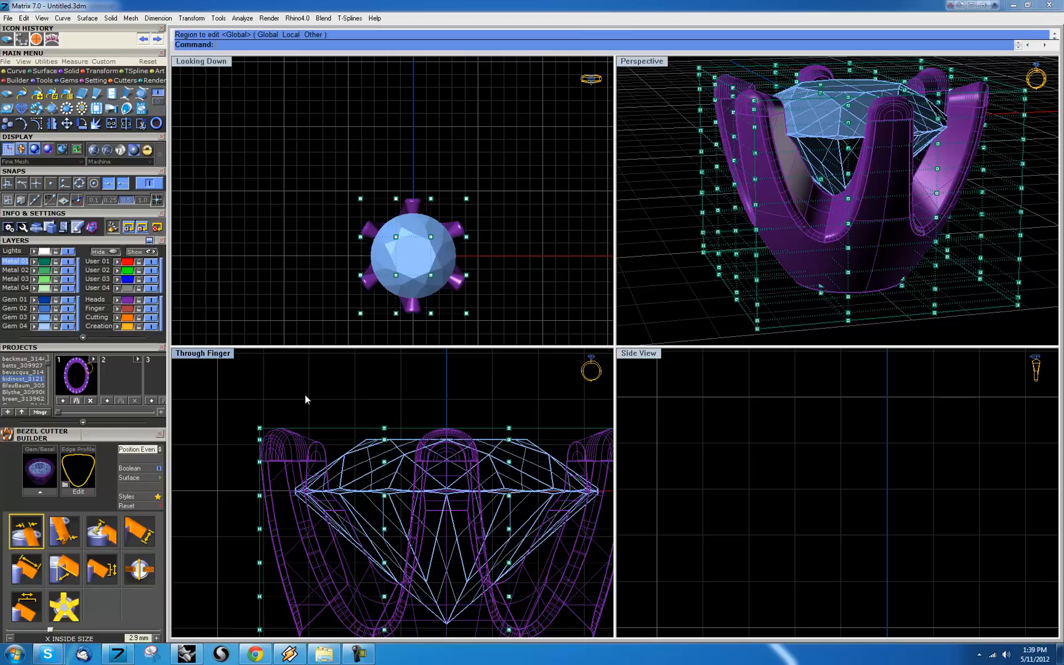
- Confirm the Cage Edit settings so the control cage encloses the head and gem
key(ctrl+z)
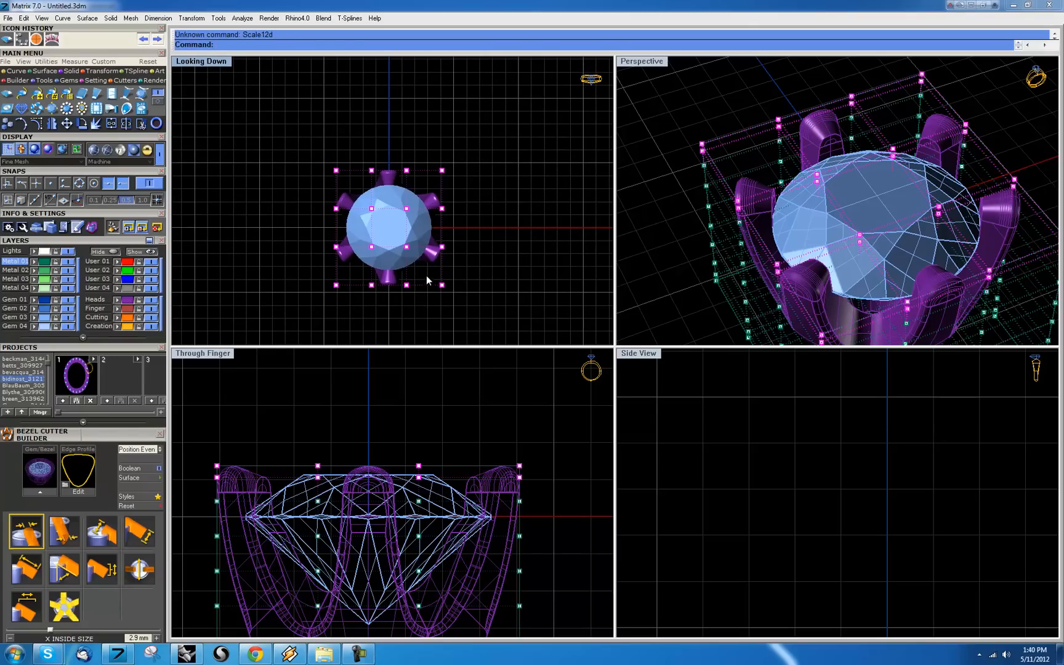
- Widen the cage's top ring with Scale2D so the six claw tops flare out around the diamond
text(Scale2D)
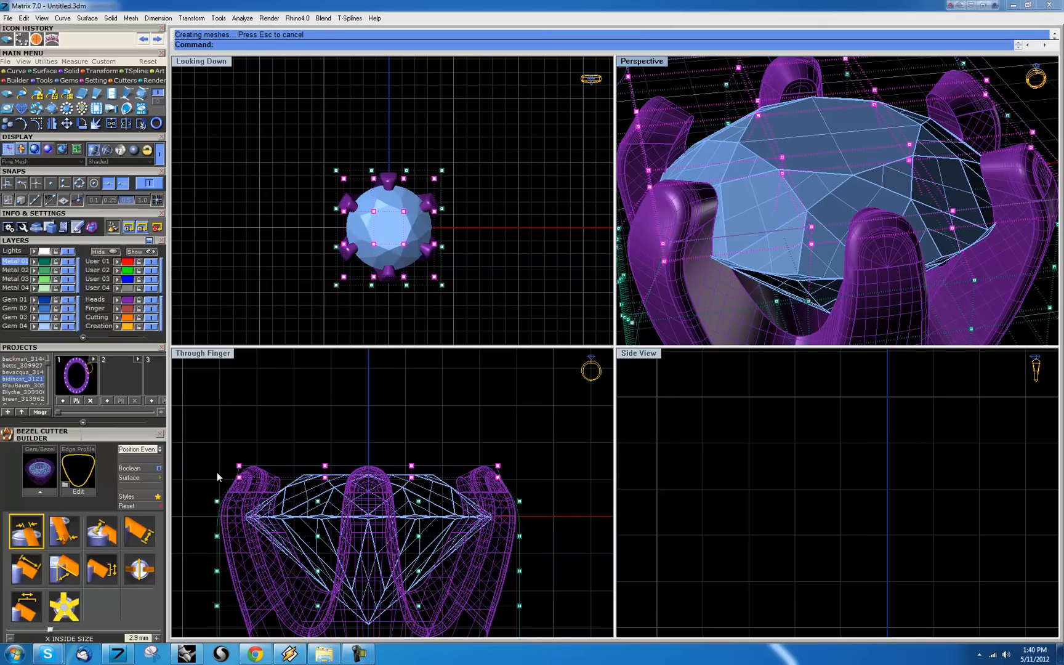
mouse_move(554, 504)
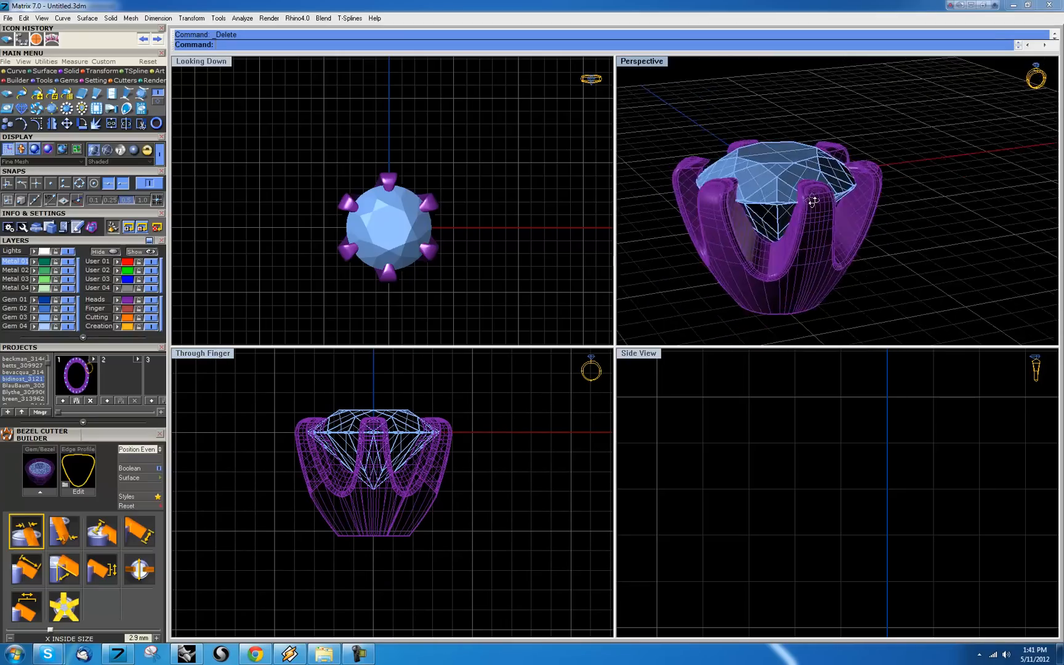
- Scale the claw cage points so the claw tips lean inward over the diamond's edge
drag(814, 203, 916, 183)
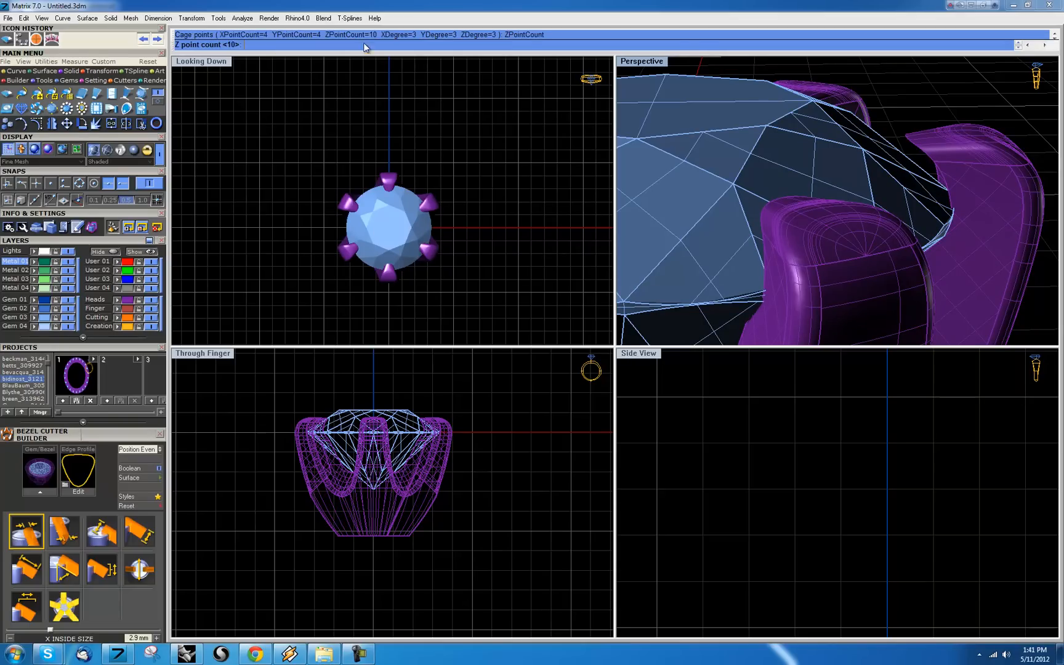
text(5)
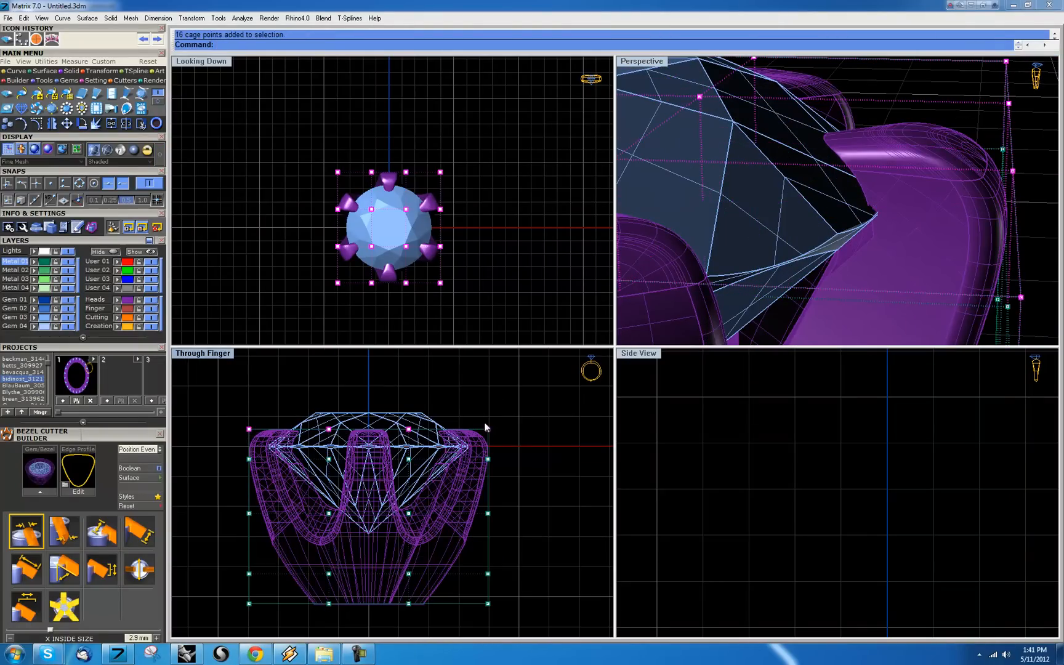
mouse_move(221, 416)
text(Sca)
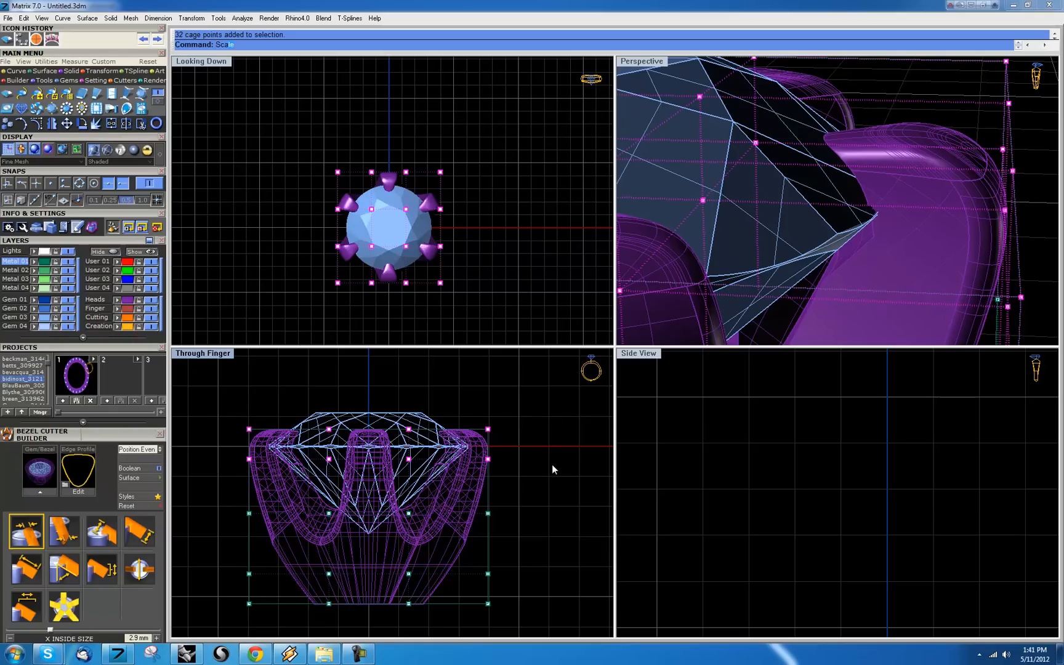
click(388, 228)
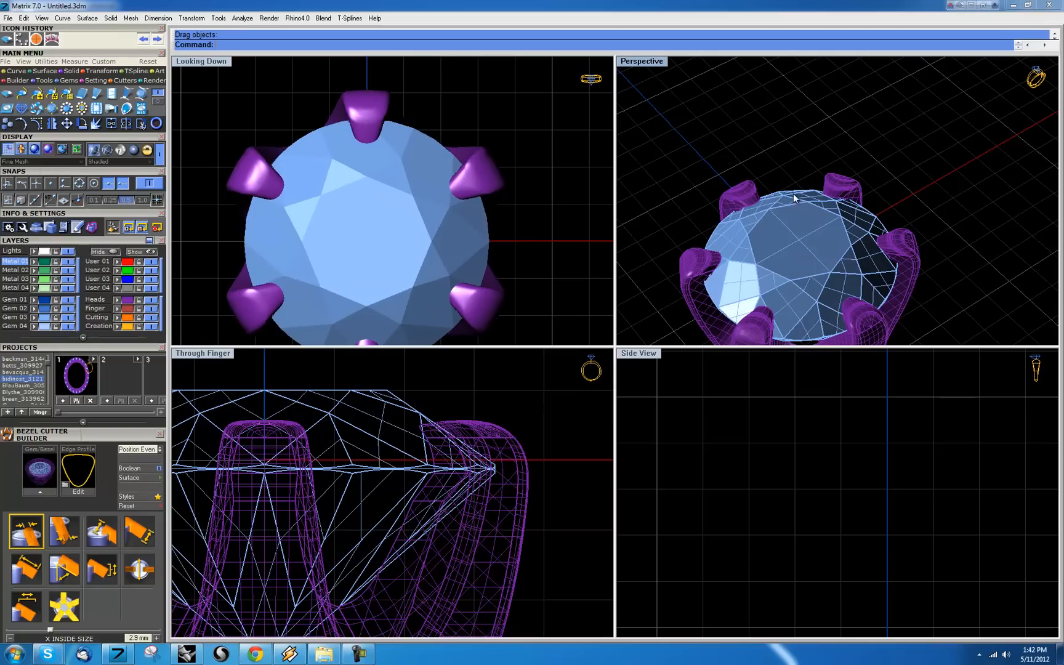
mouse_move(799, 206)
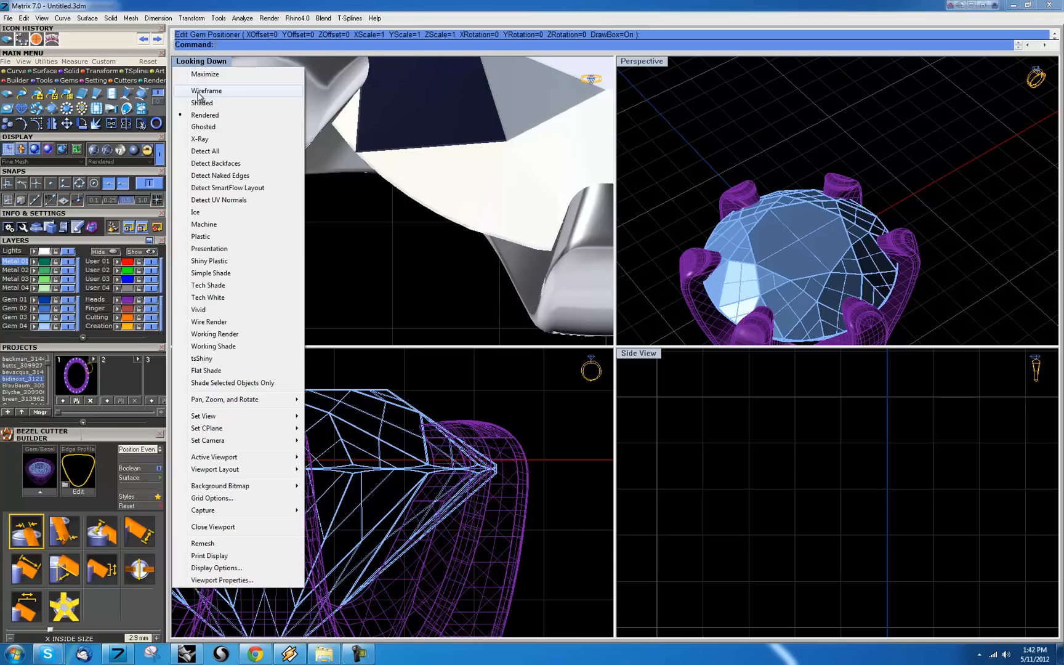
- Switch the Looking Down viewport from rendered to wireframe display
click(207, 90)
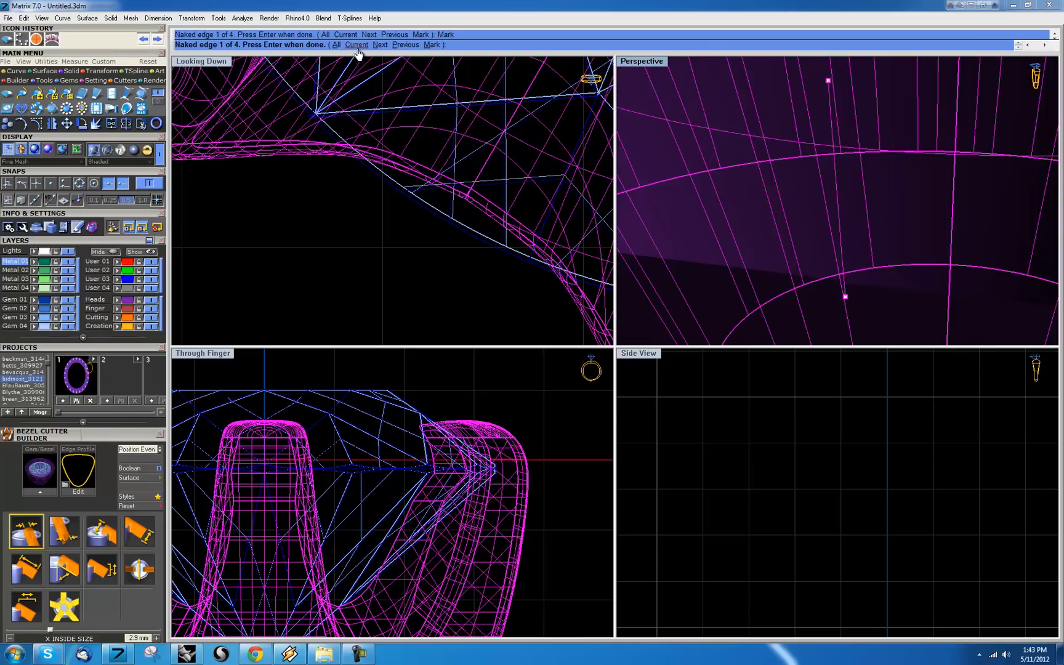
- Step through the head's naked edges and JoinEdge a pair, cutting open edges from four to two
click(379, 44)
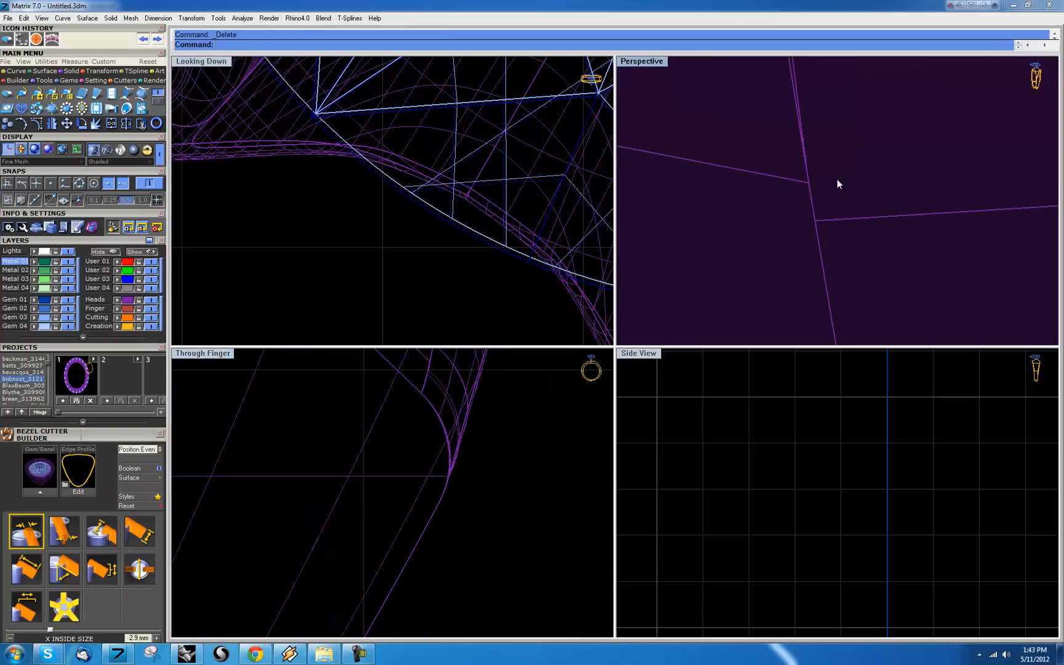
text(Join)
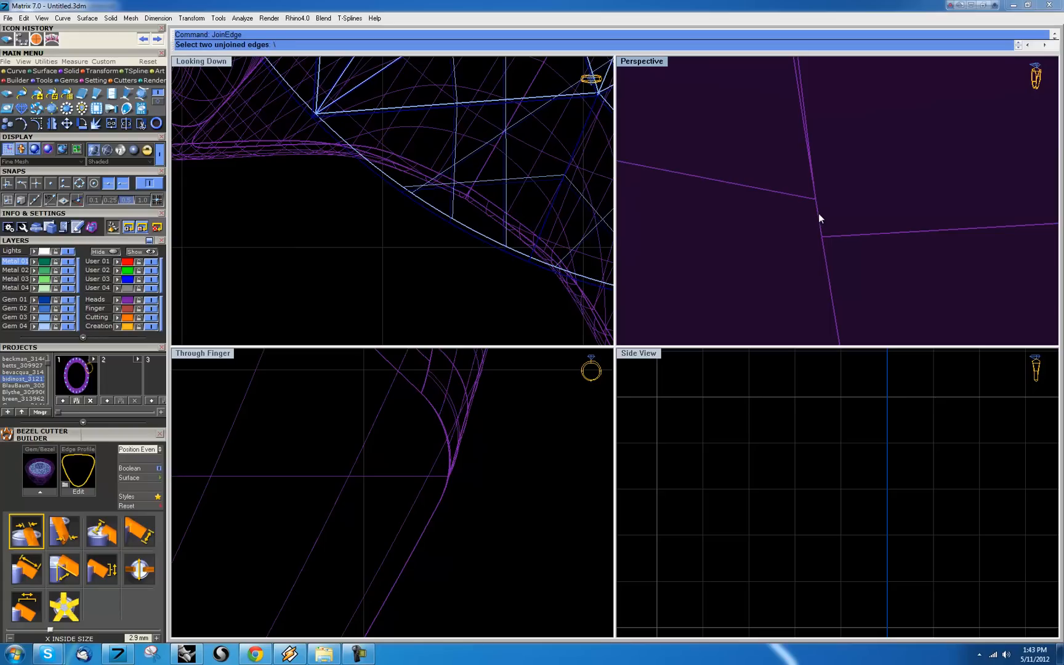
click(818, 224)
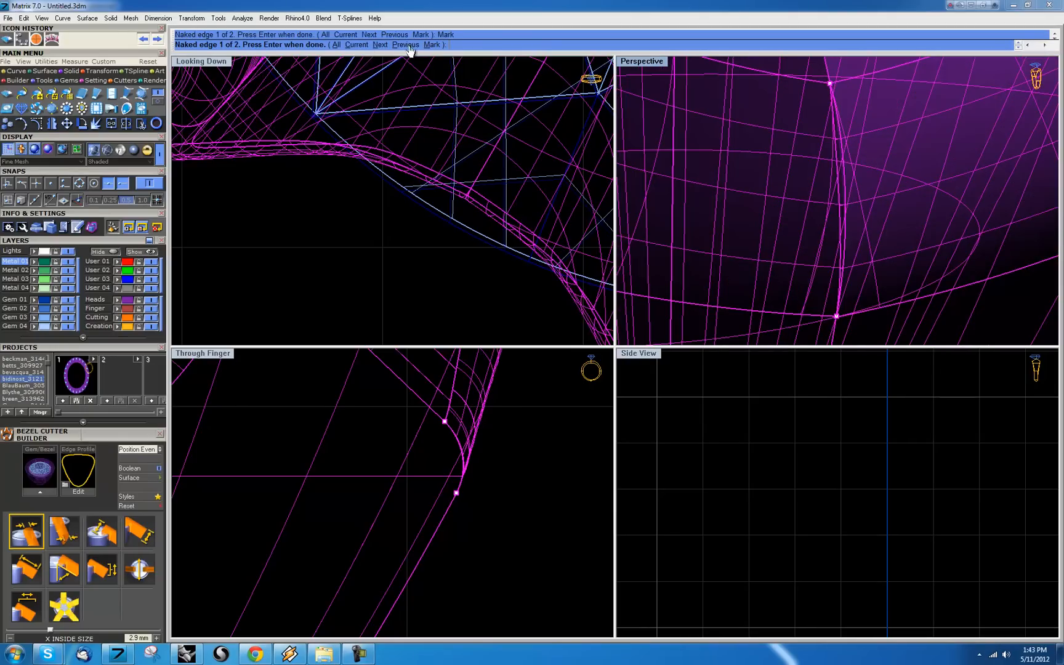
click(379, 45)
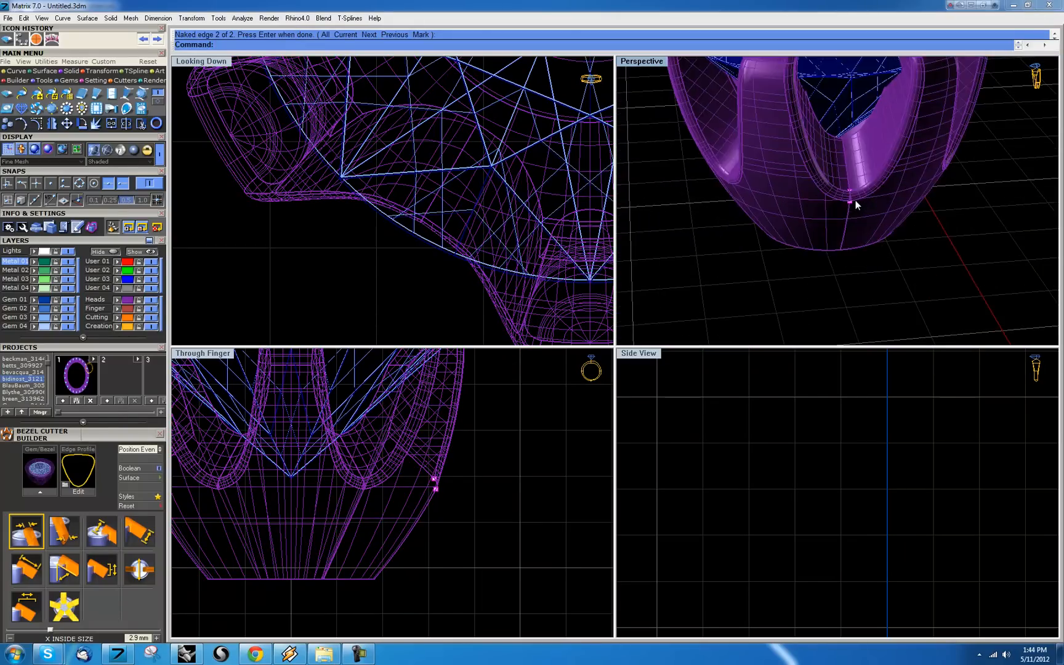
- Orbit in to inspect the claws meeting the diamond, then pull back to the whole head
drag(857, 206, 852, 221)
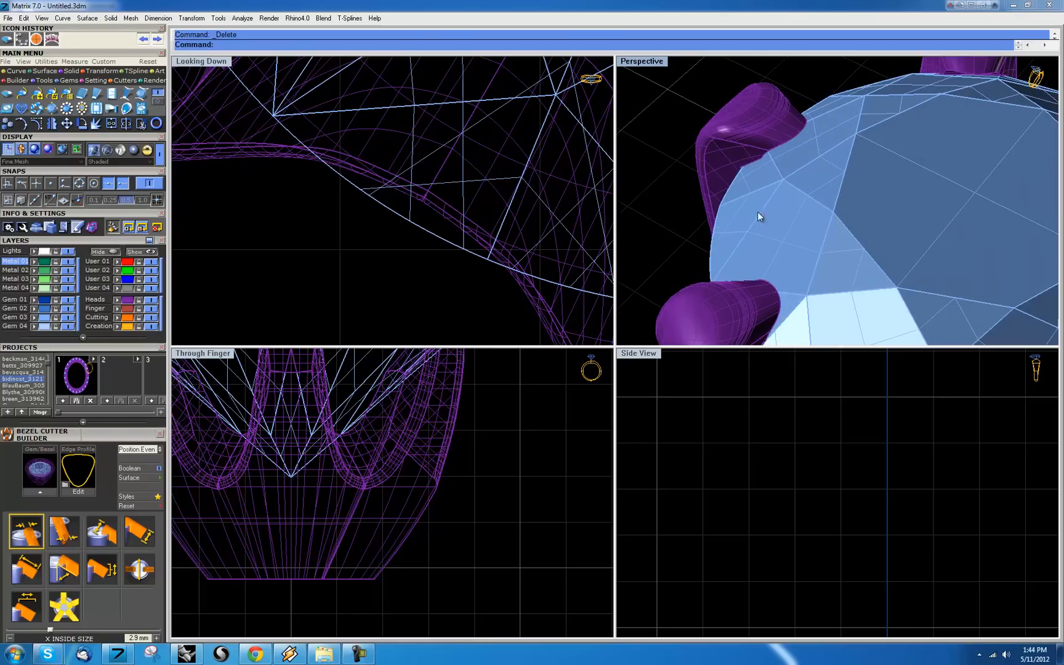
drag(759, 216, 696, 258)
text(Inter)
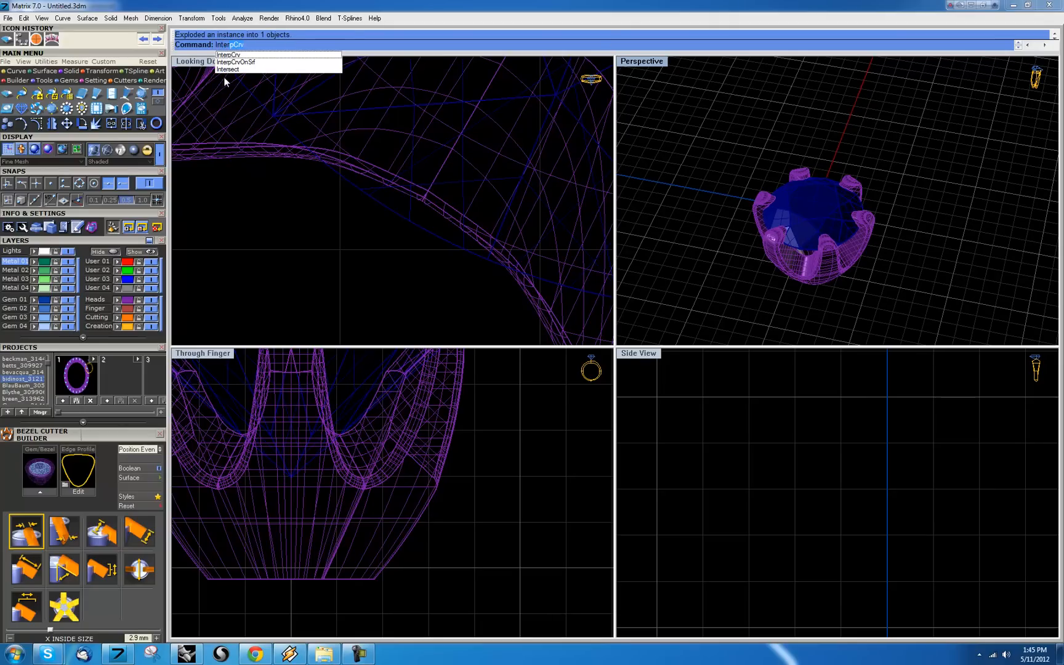
- Run Intersect on the head and diamond, confirming no intersections are found
click(229, 69)
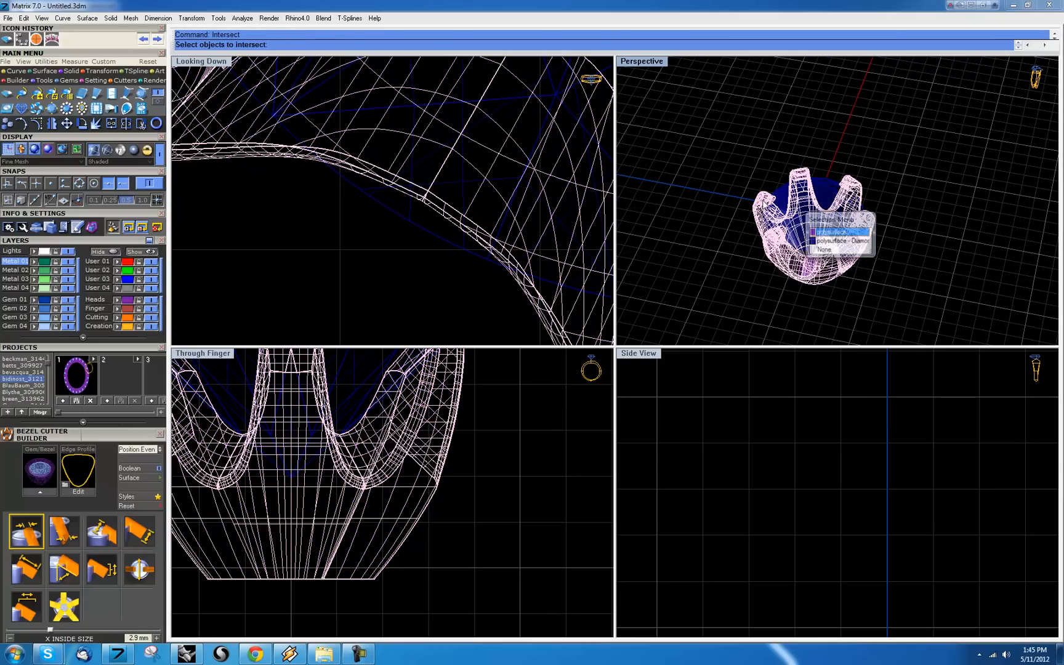
click(834, 230)
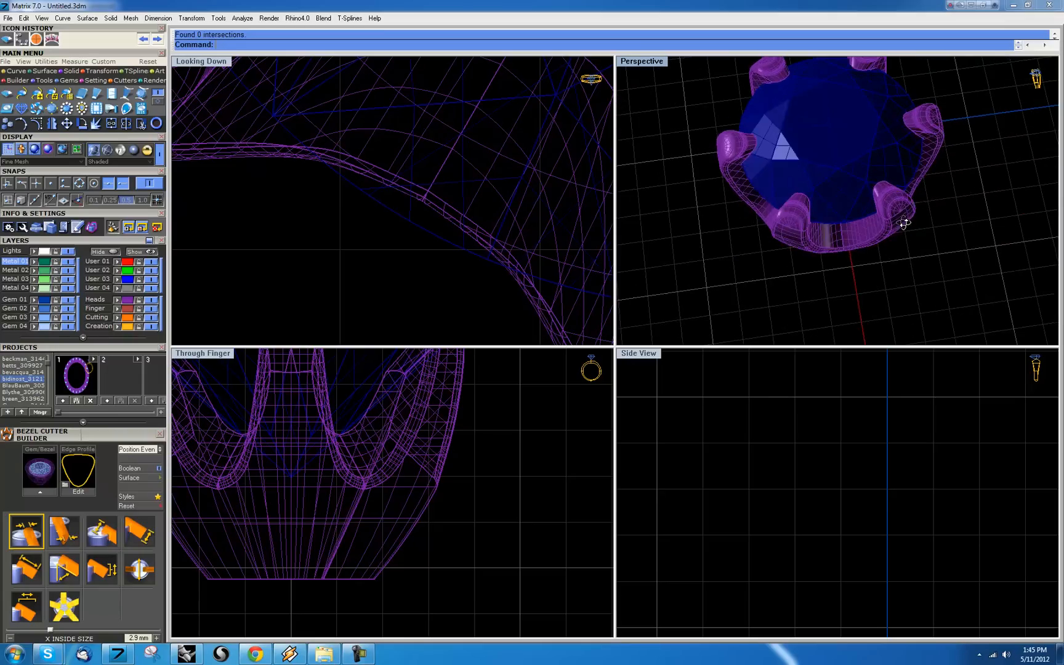
scroll(down, 3)
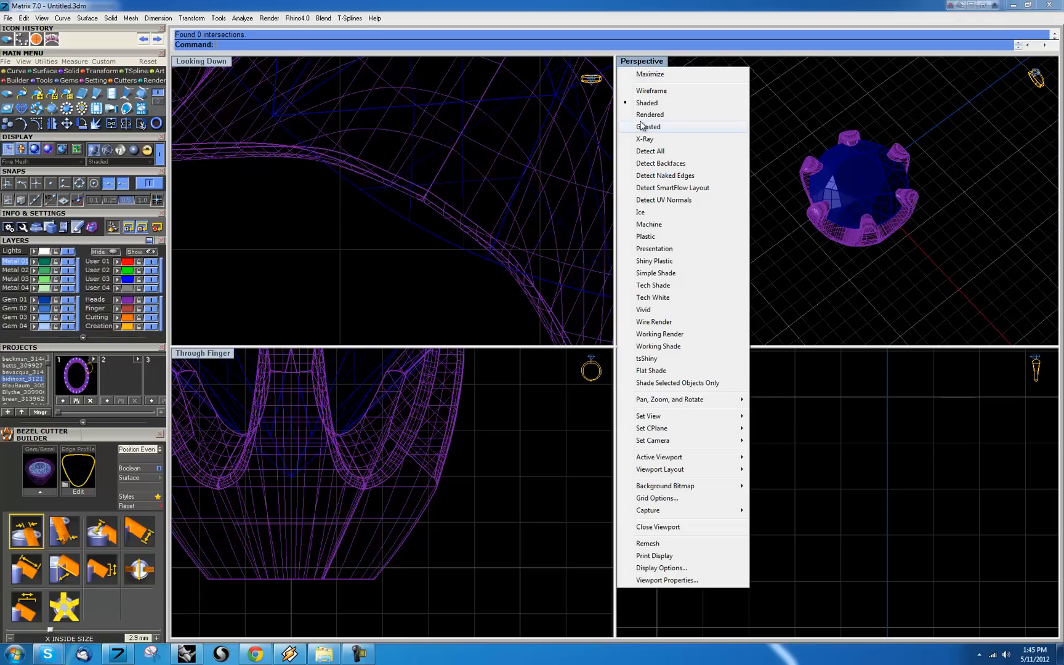
- Render the platinum head and diamond with V-Ray, view it, then close the frame buffer
click(648, 114)
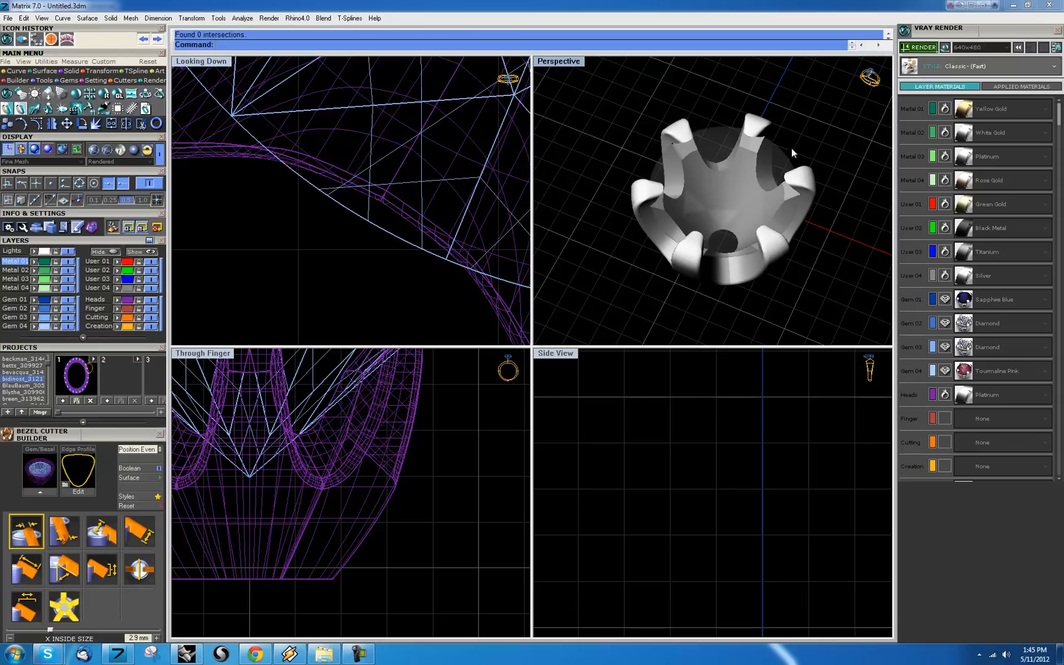
click(919, 47)
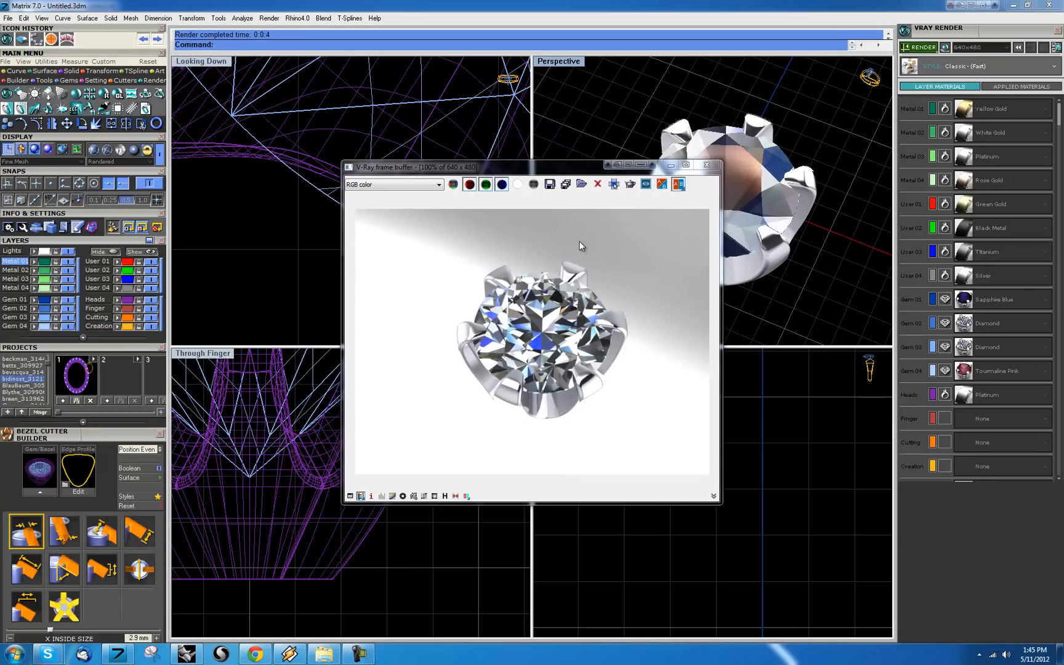
mouse_move(494, 453)
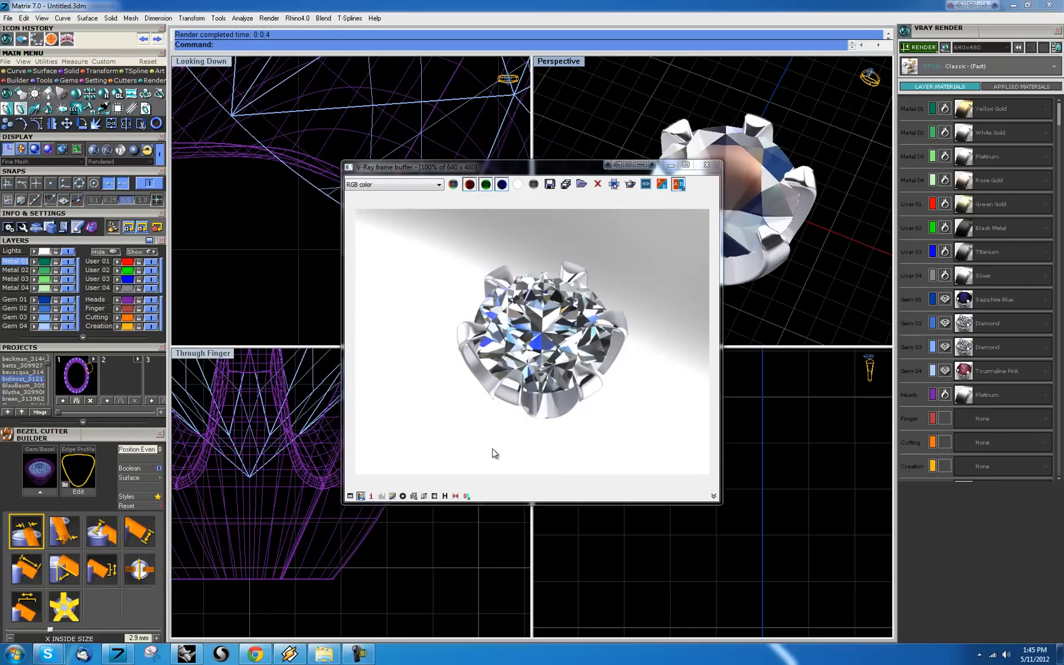
mouse_move(529, 279)
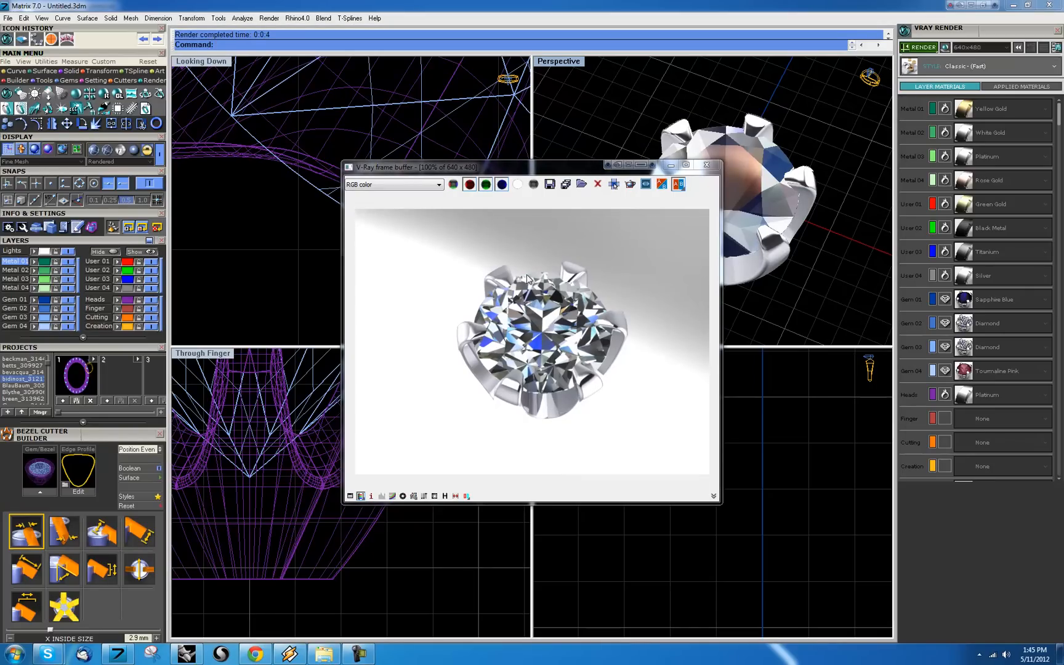
mouse_move(480, 364)
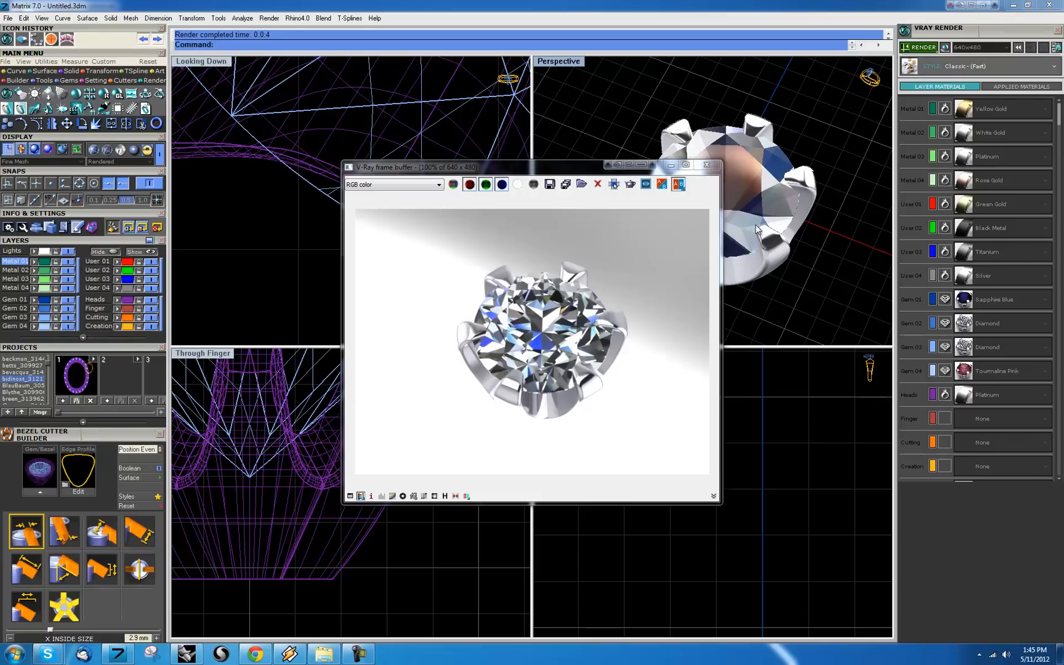
mouse_move(680, 212)
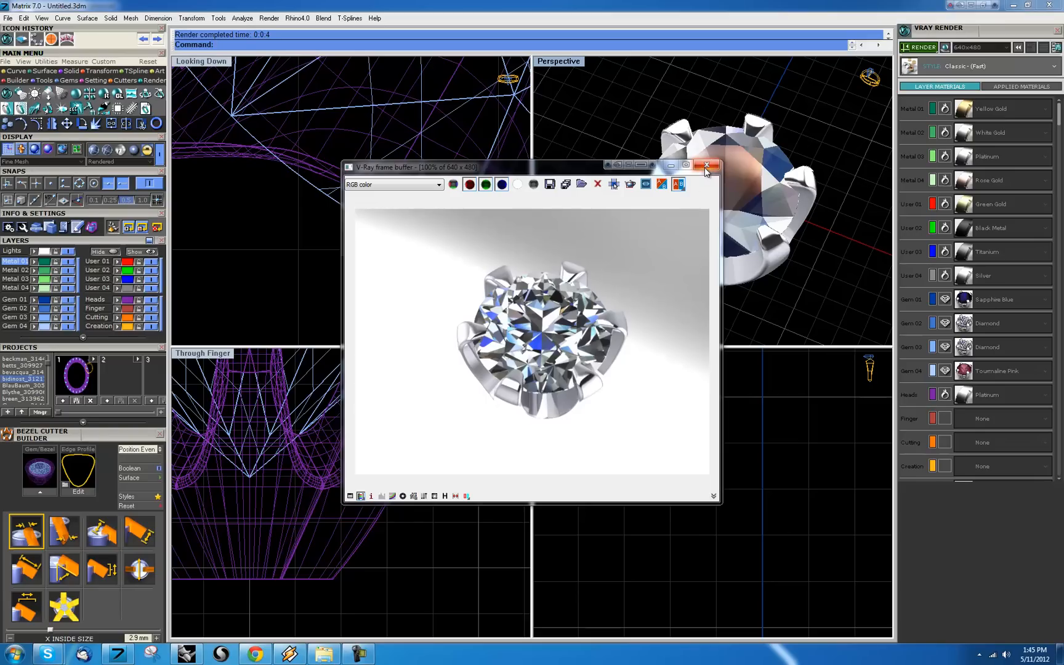
click(705, 165)
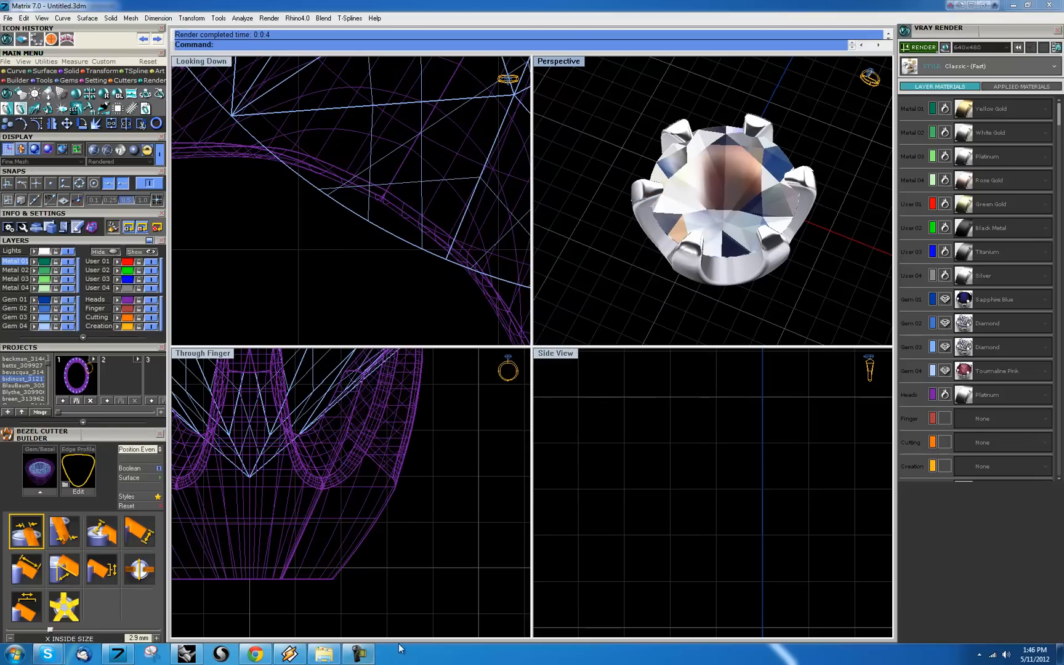